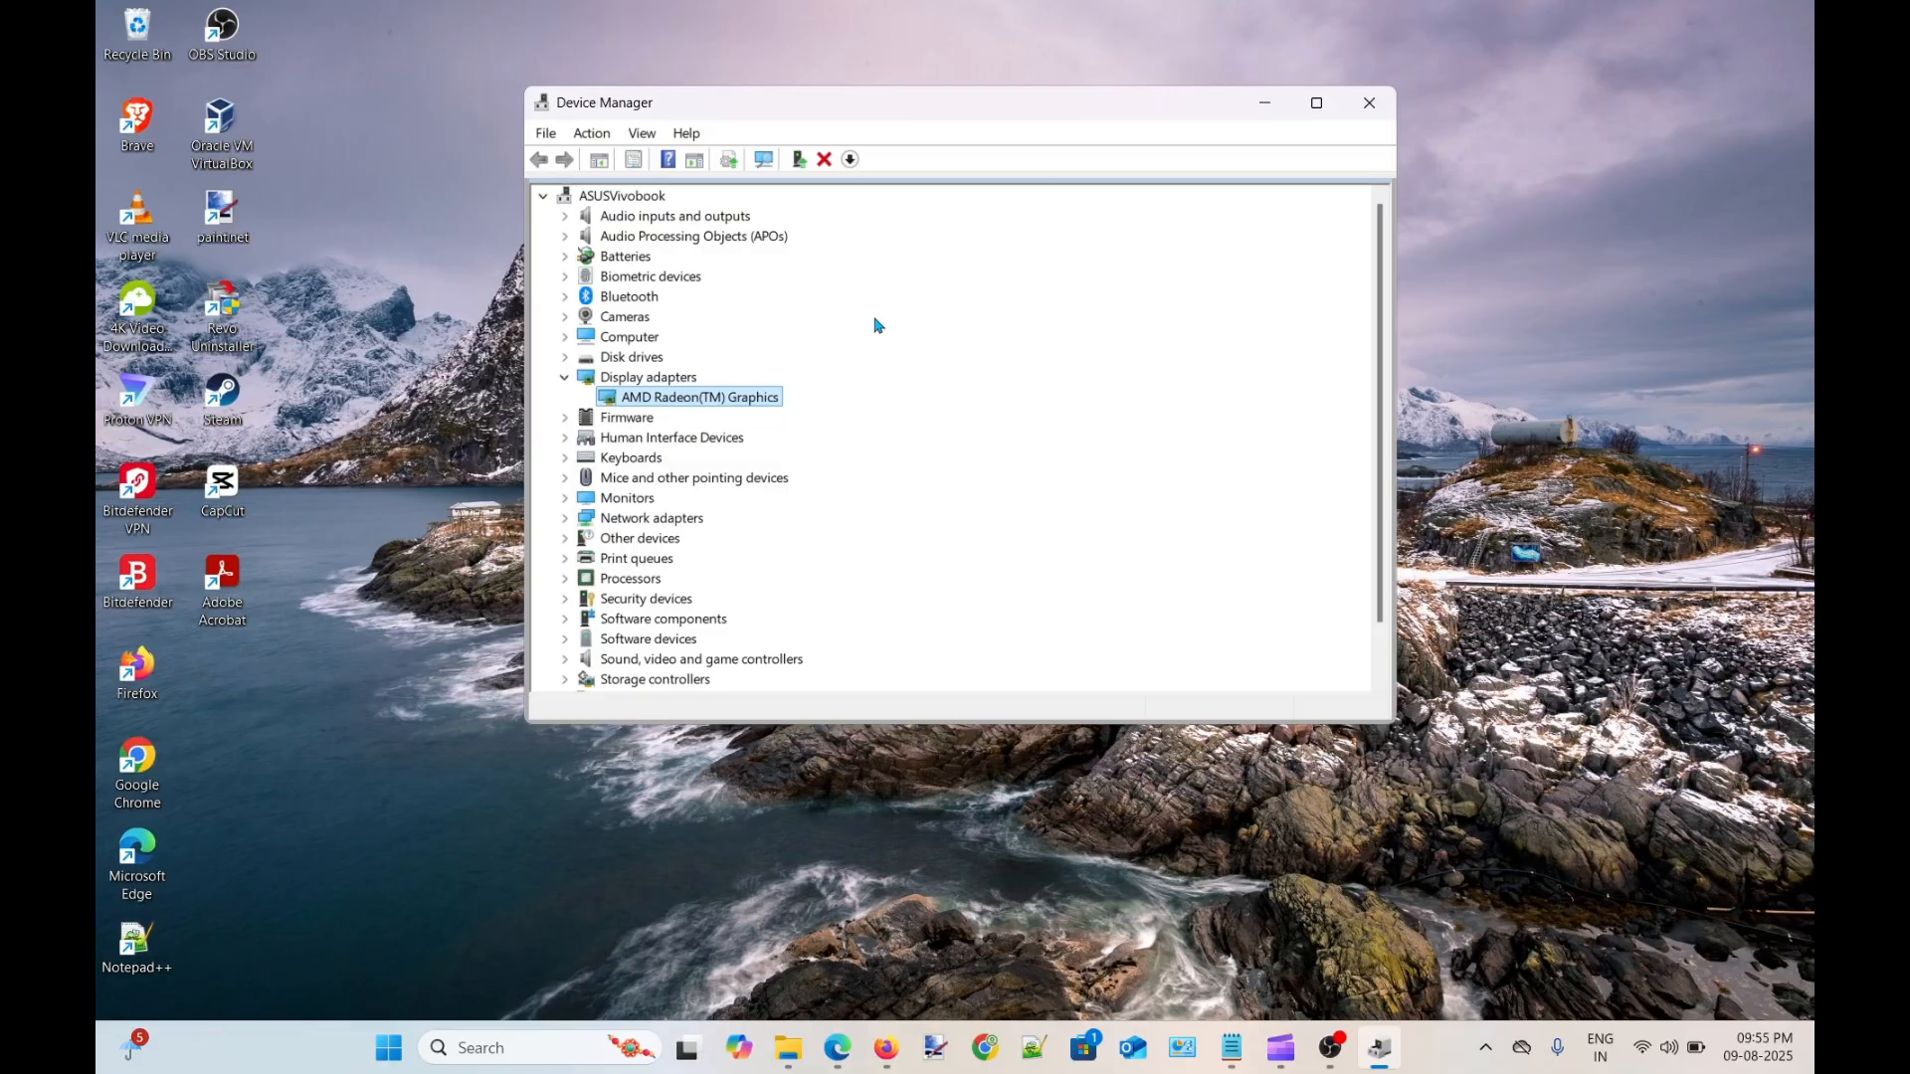
mouse_move(927, 215)
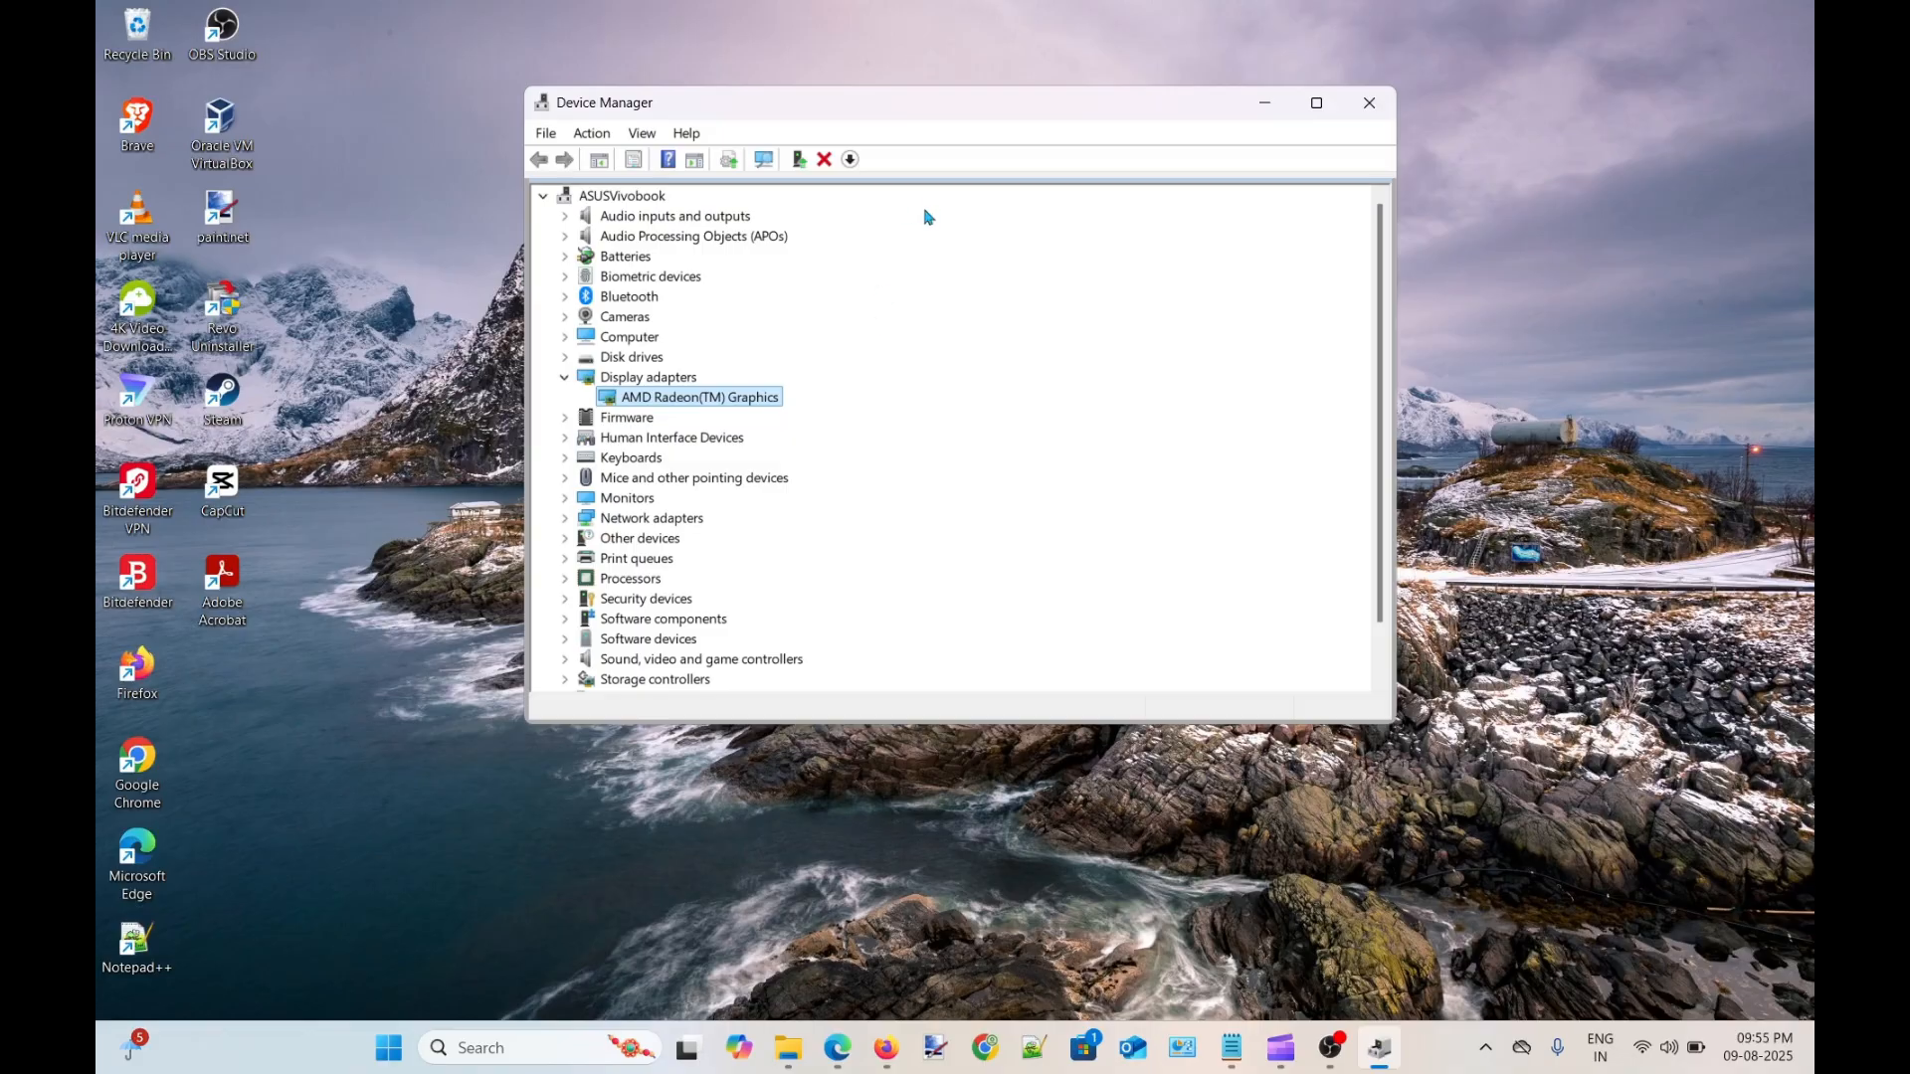
mouse_move(1416, 110)
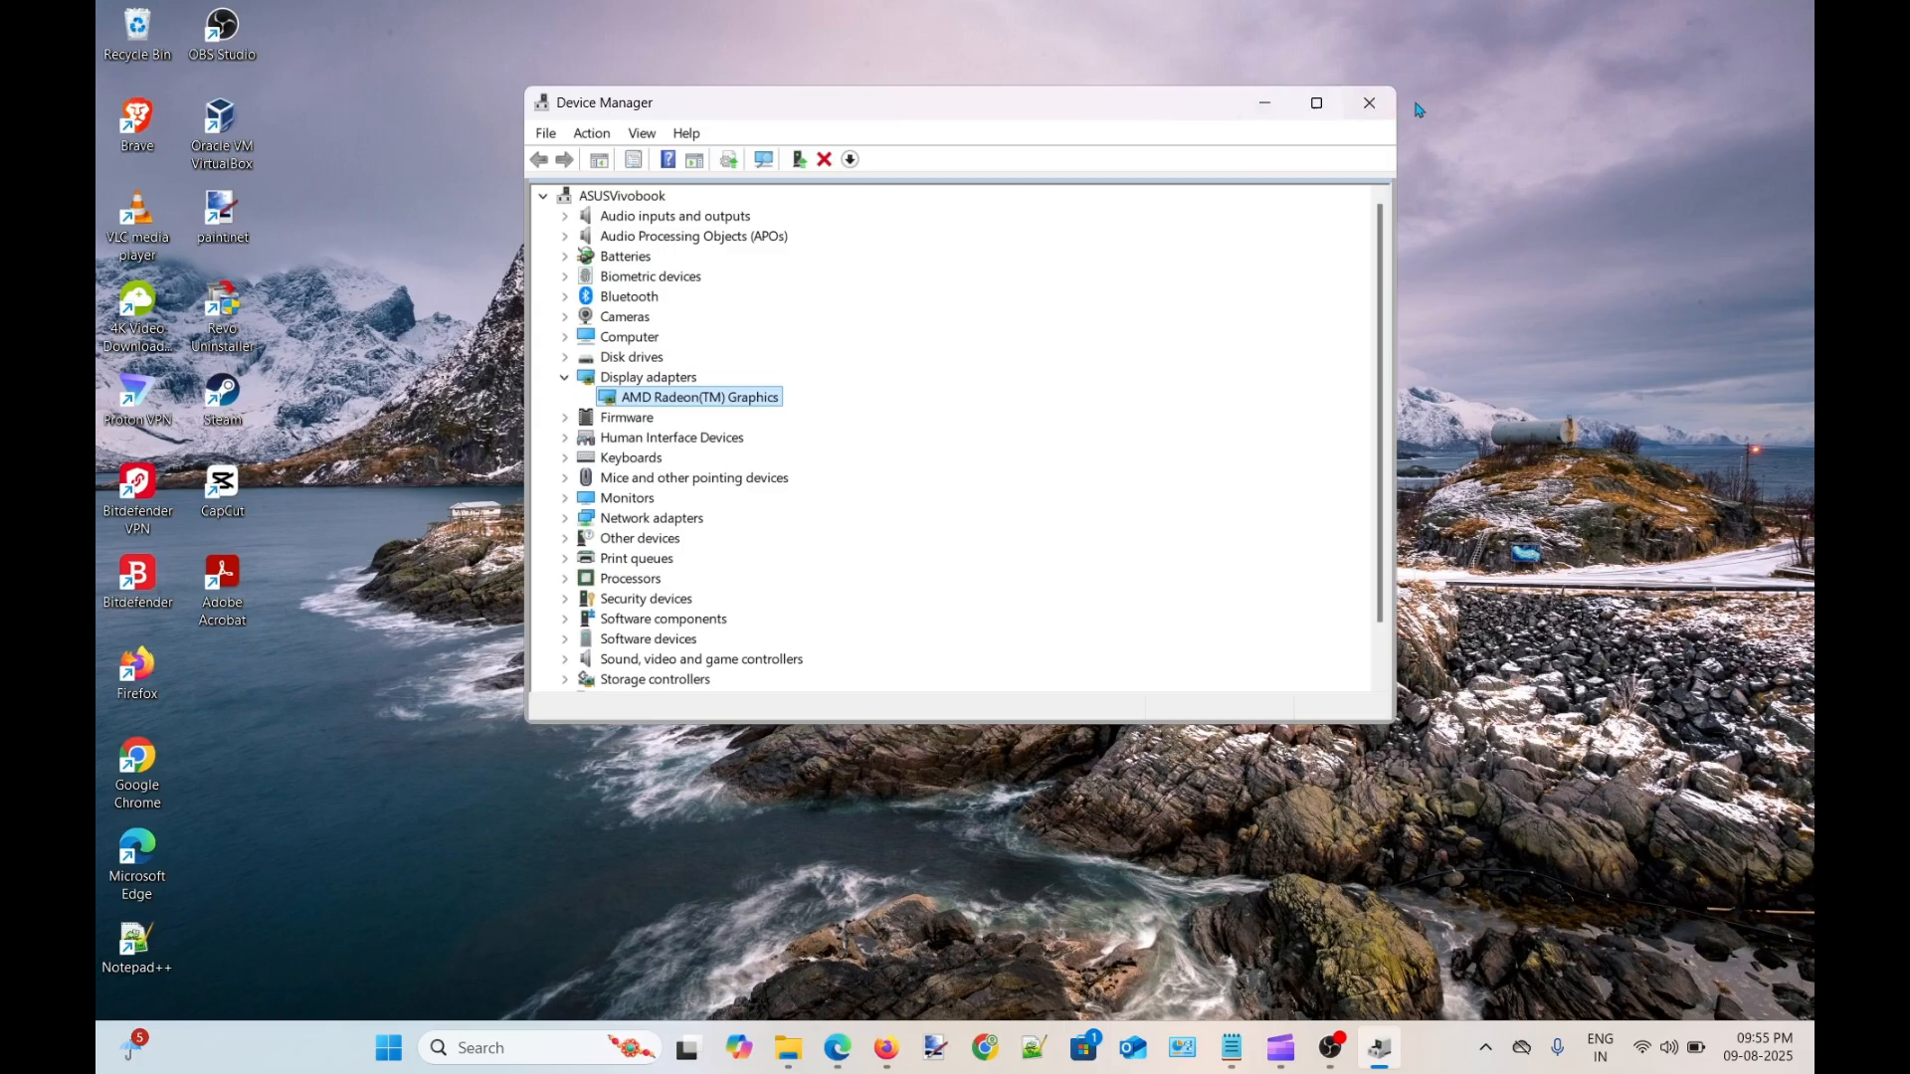
Step: Close the Device Manager window, leaving only the desktop
click(1369, 101)
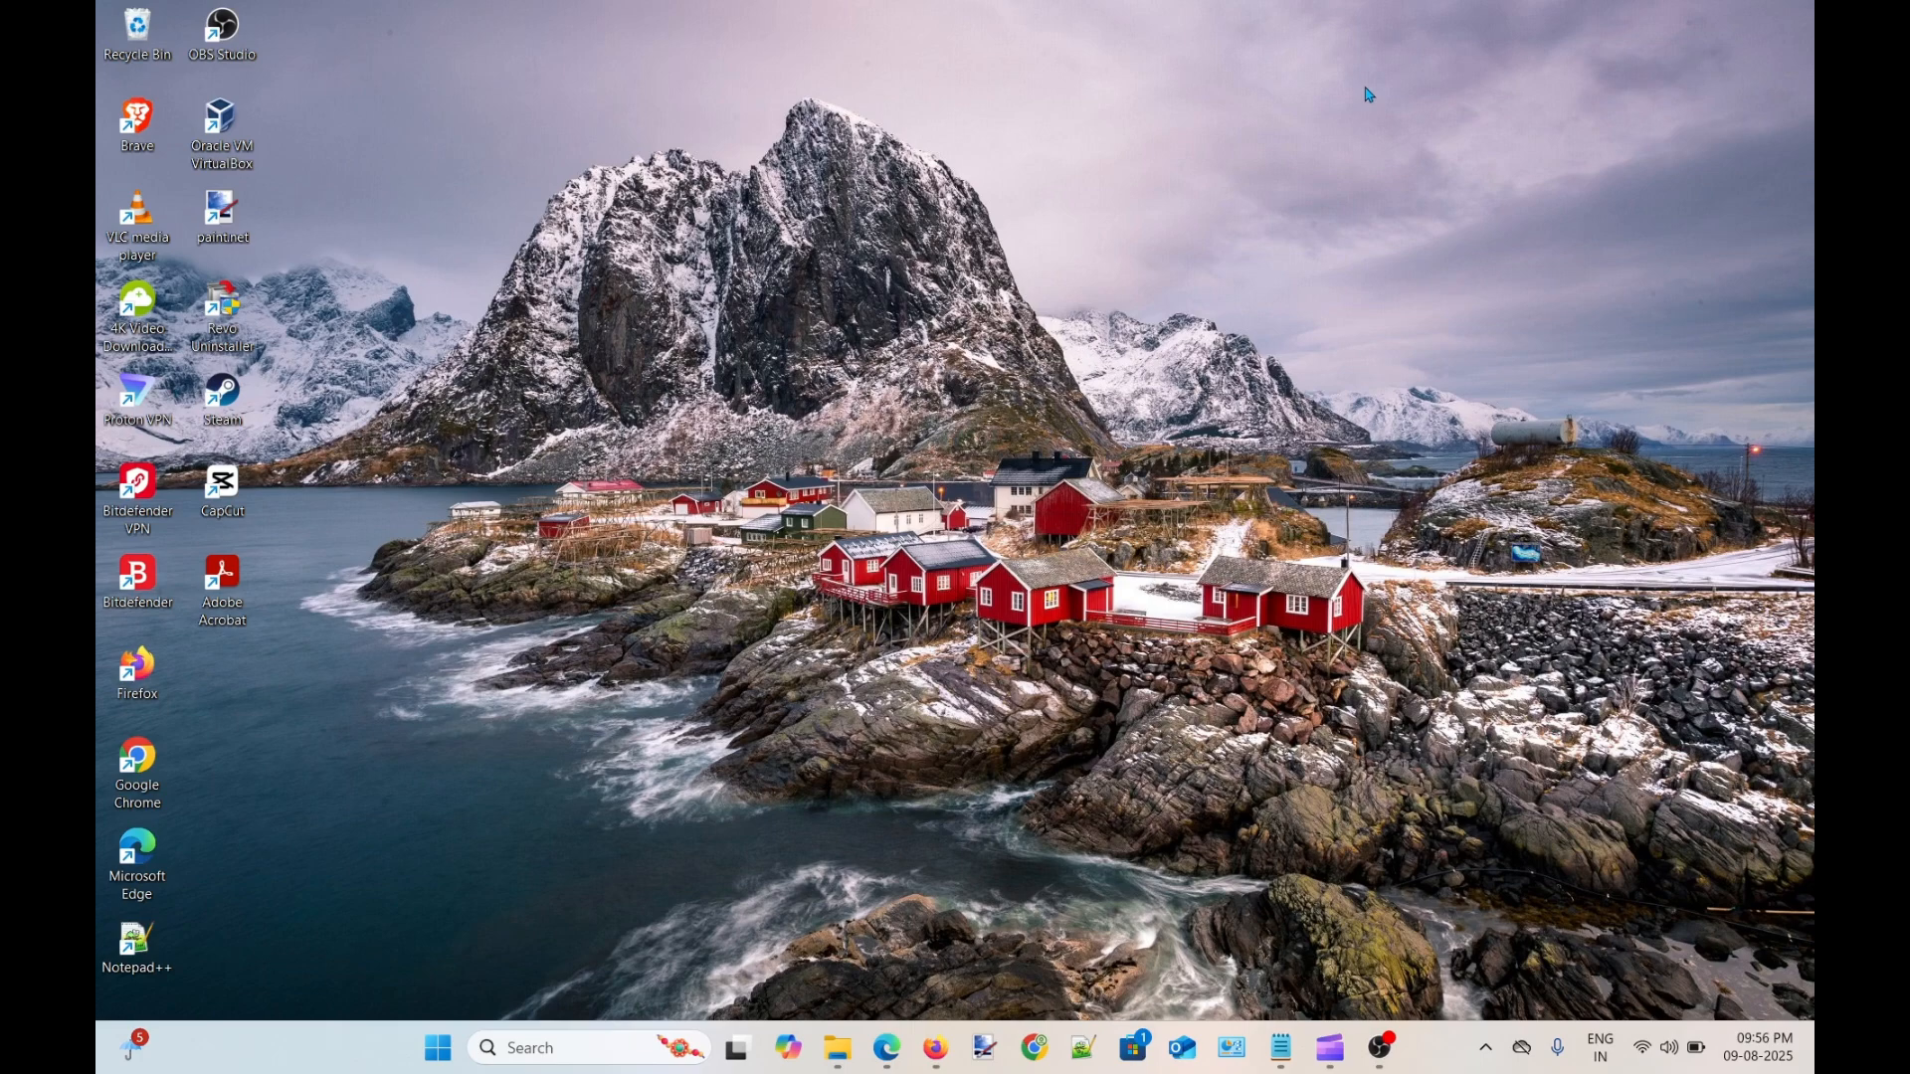
Step: Reopen Device Manager through the Win+X quick-link menu
click(136, 30)
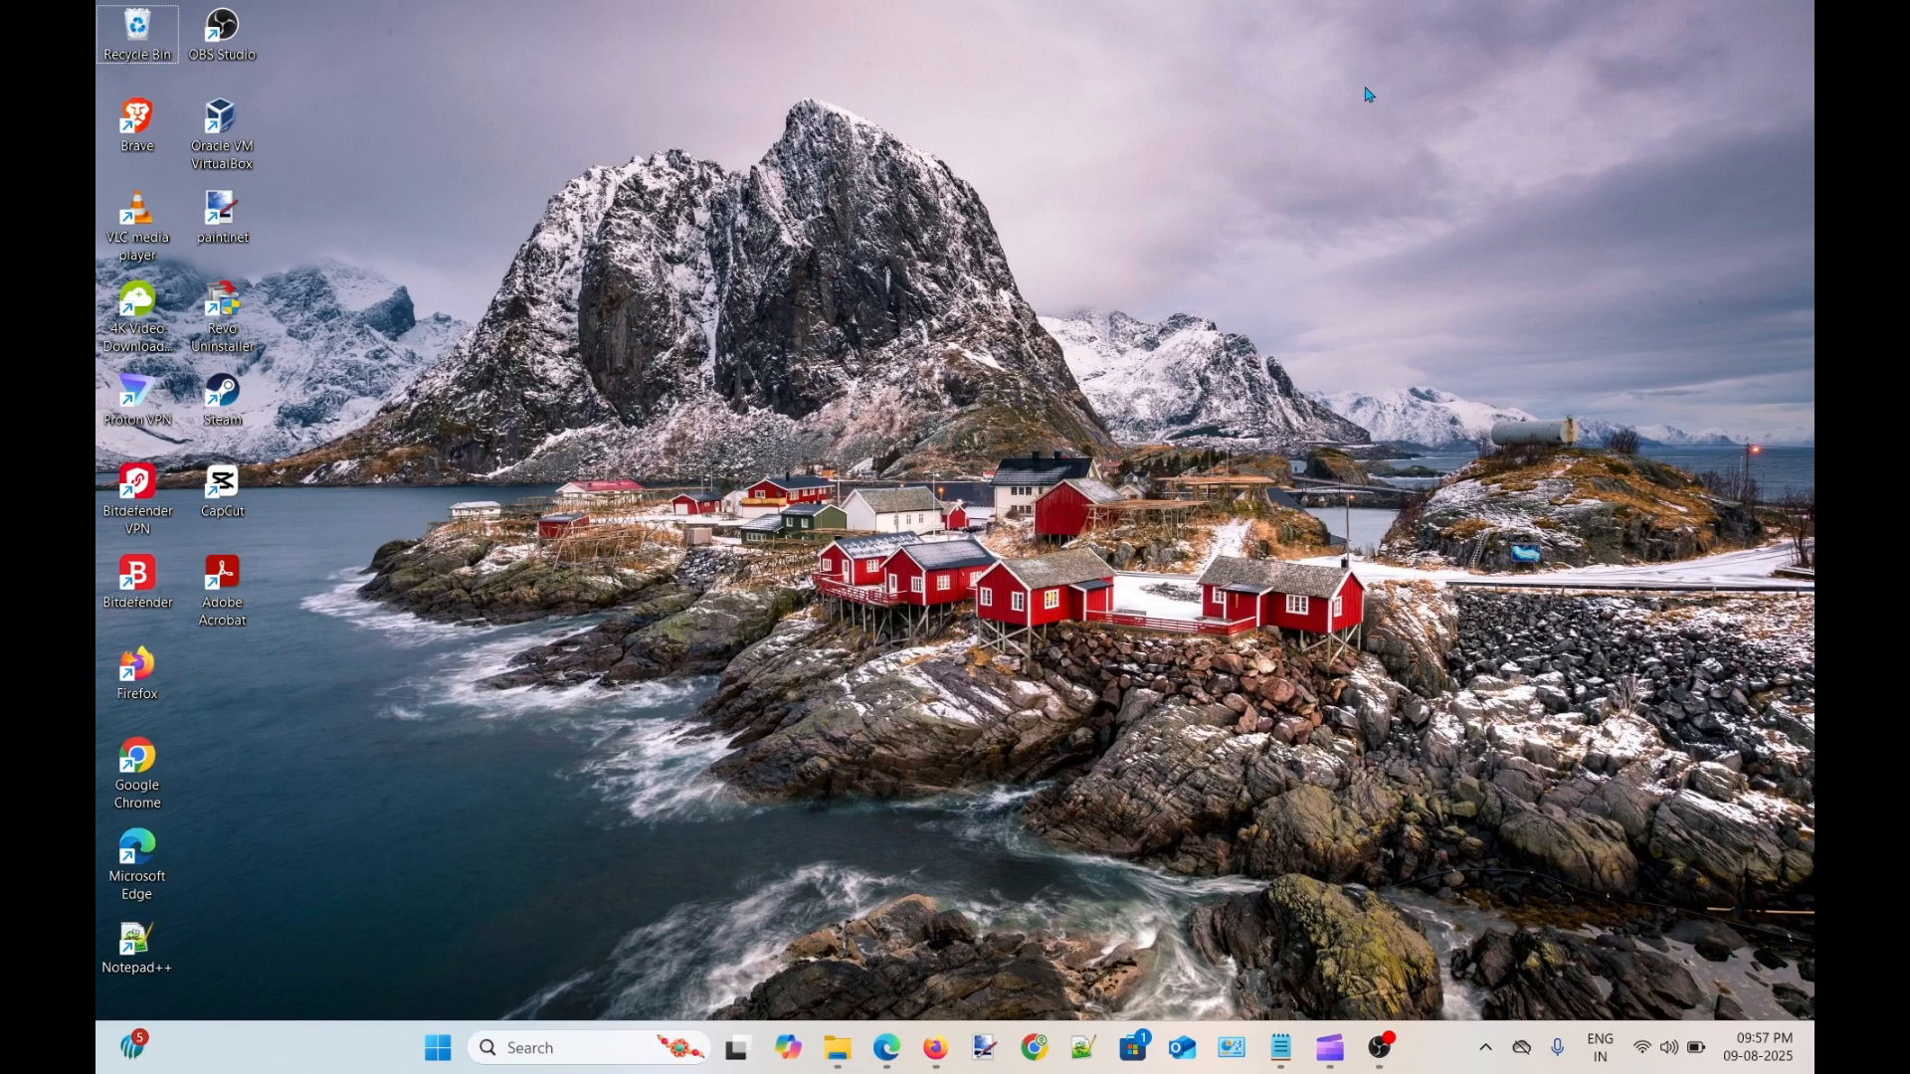
key(Win+X)
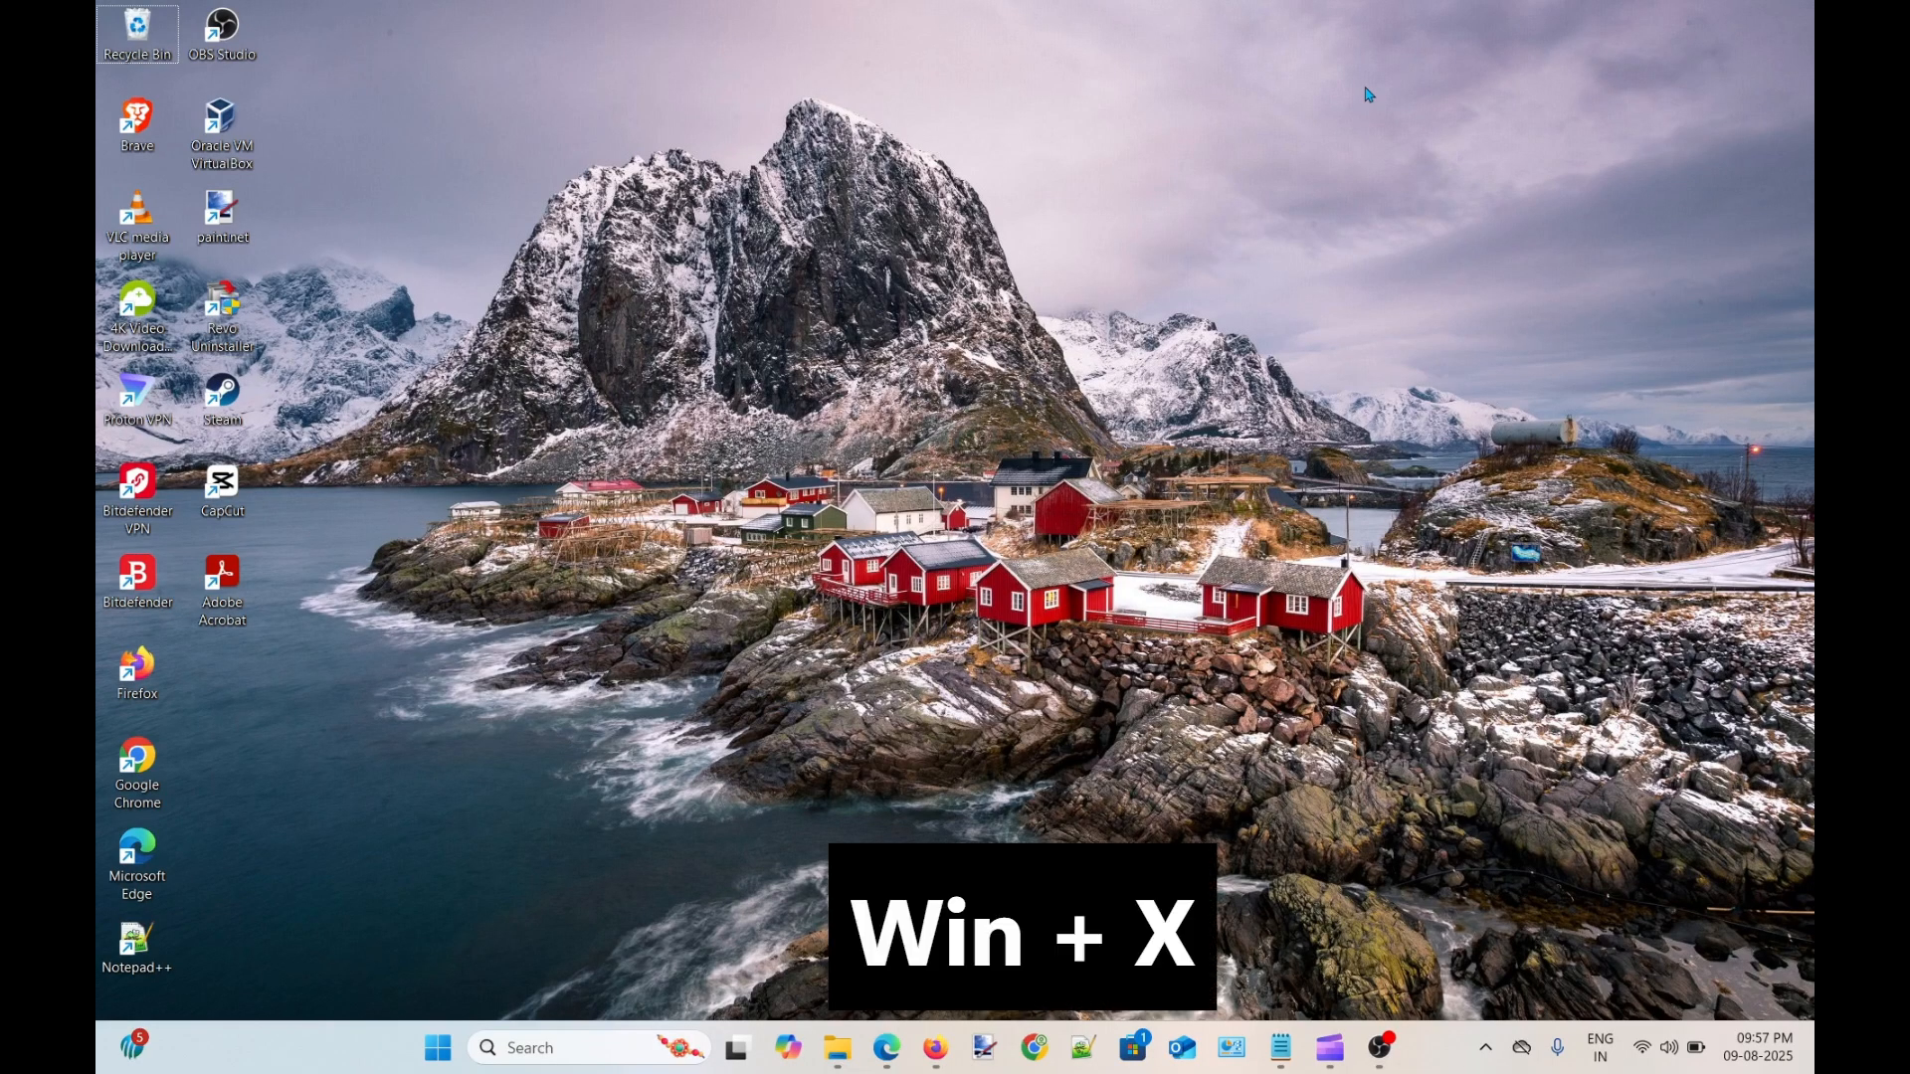
key(Win+X)
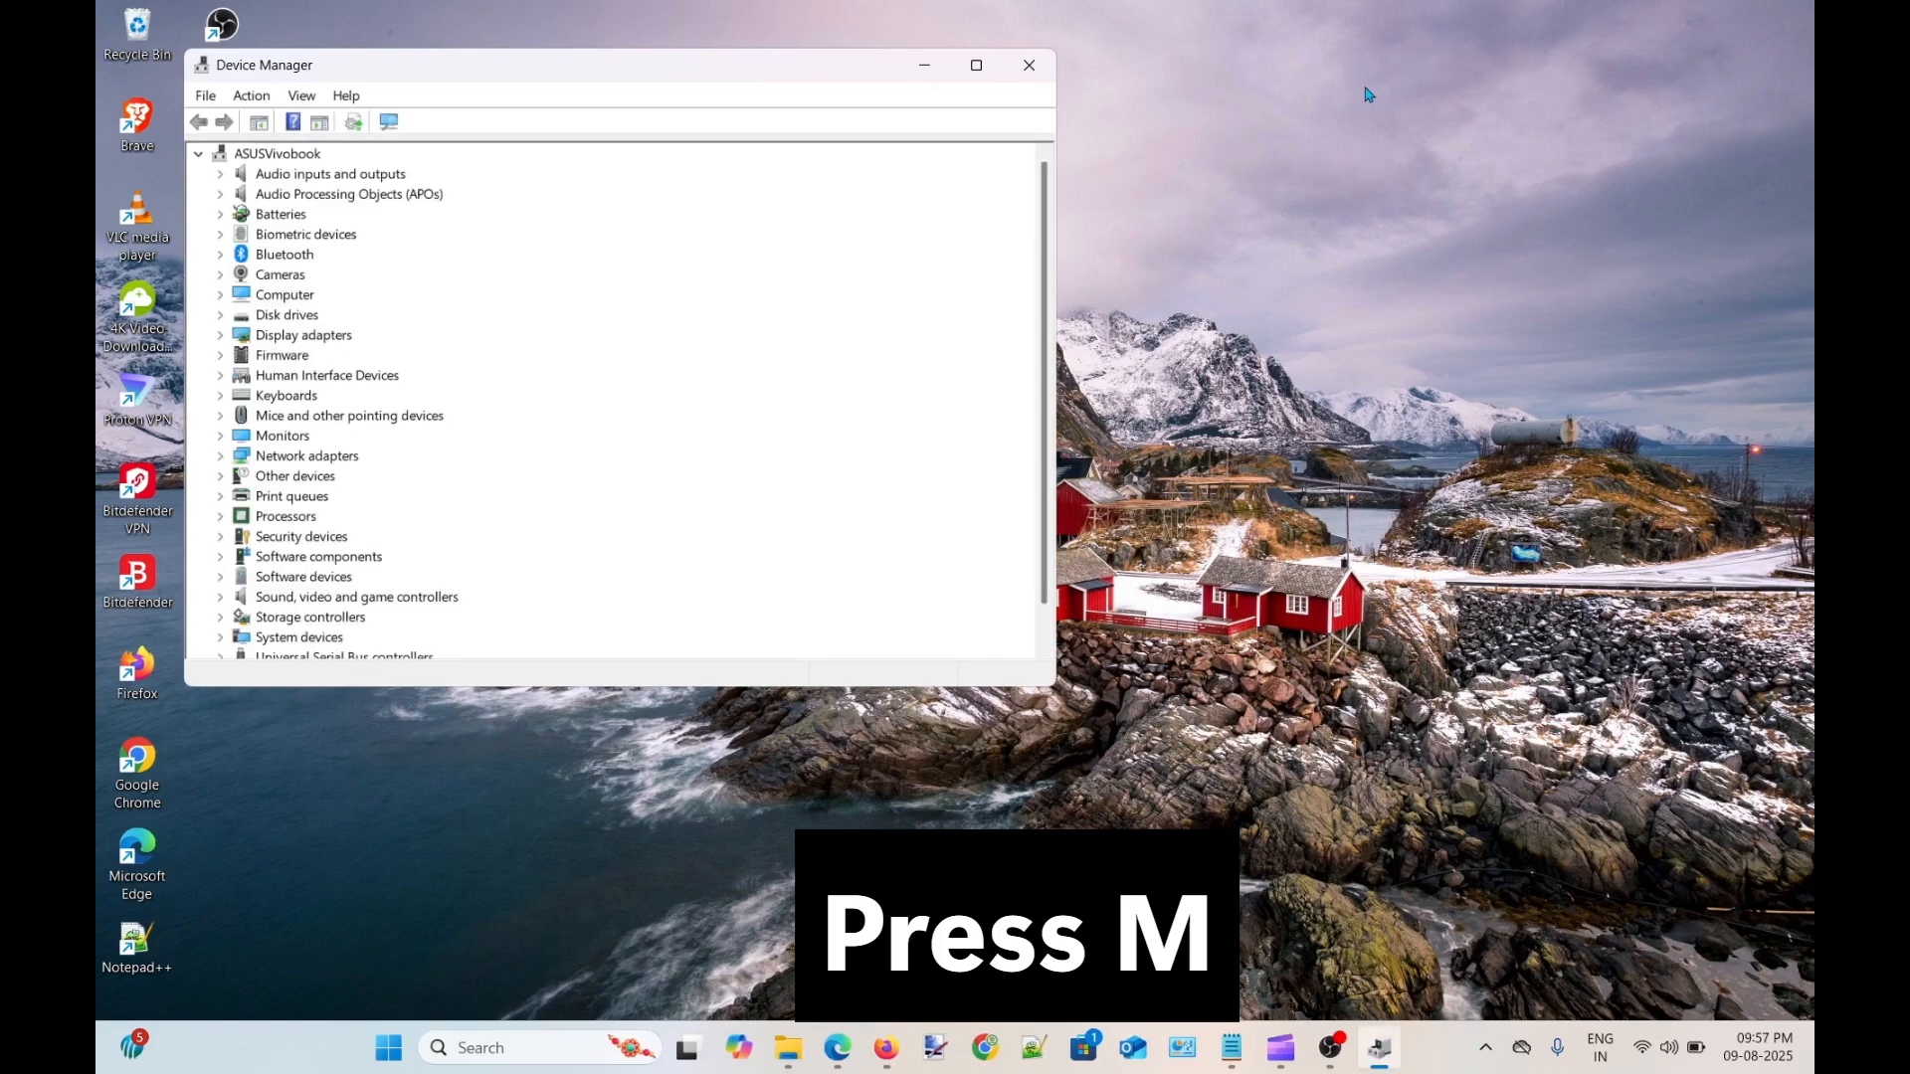
Step: Expand Display adapters in the device tree and select AMD Radeon(TM) Graphics
key(m)
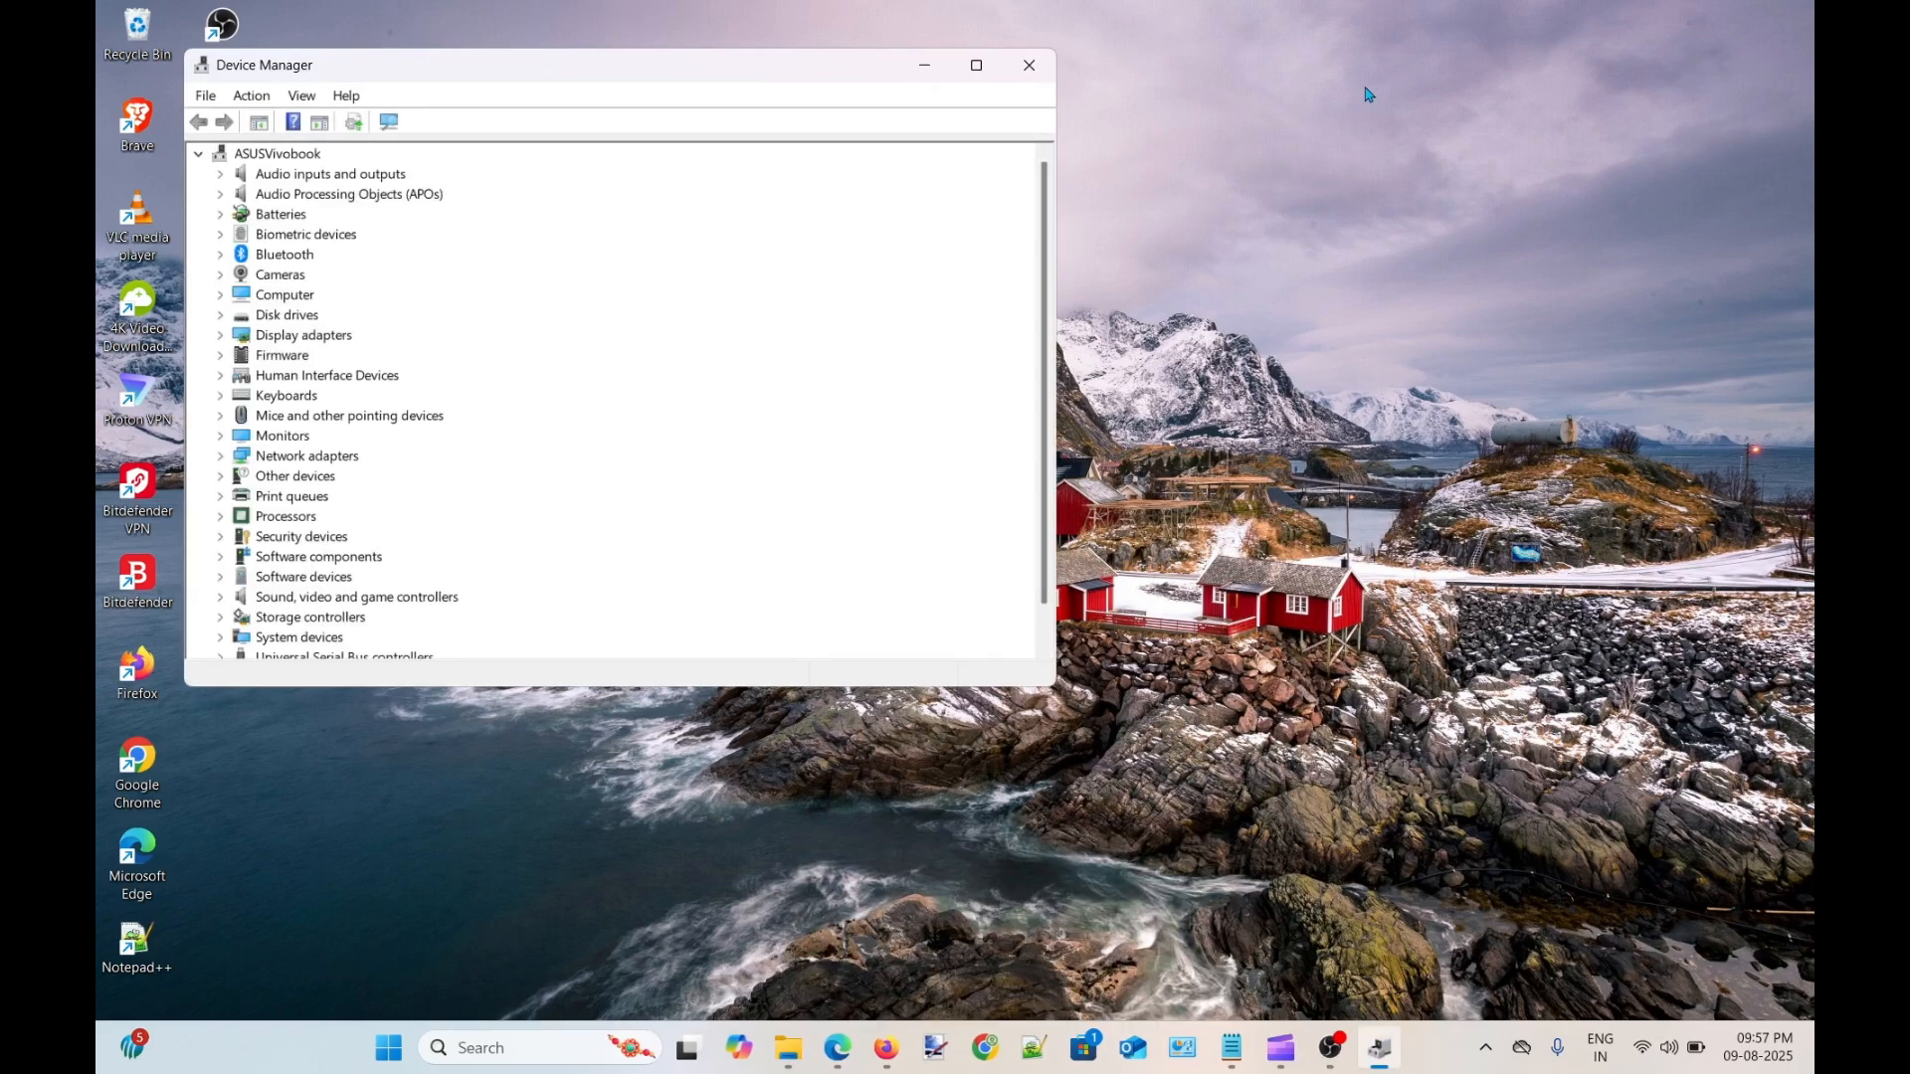
key(Tab)
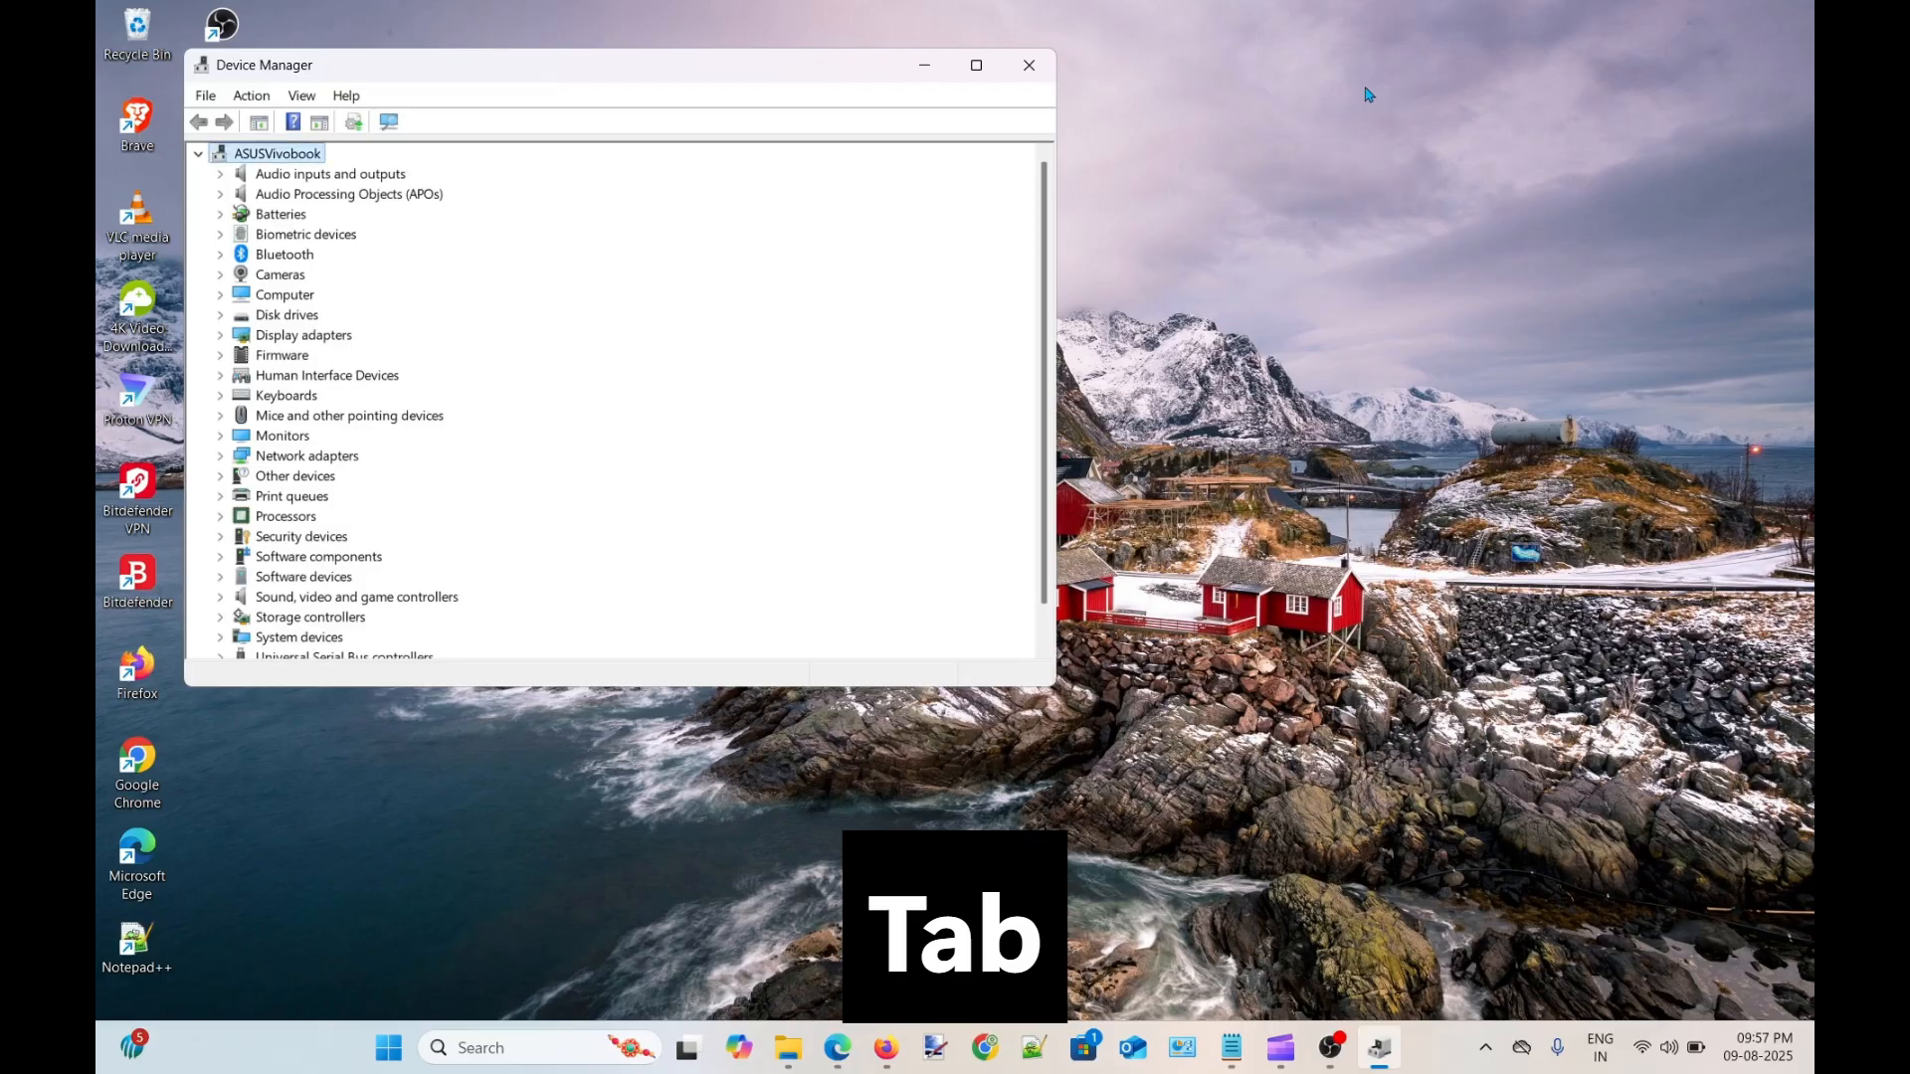
key(Tab)
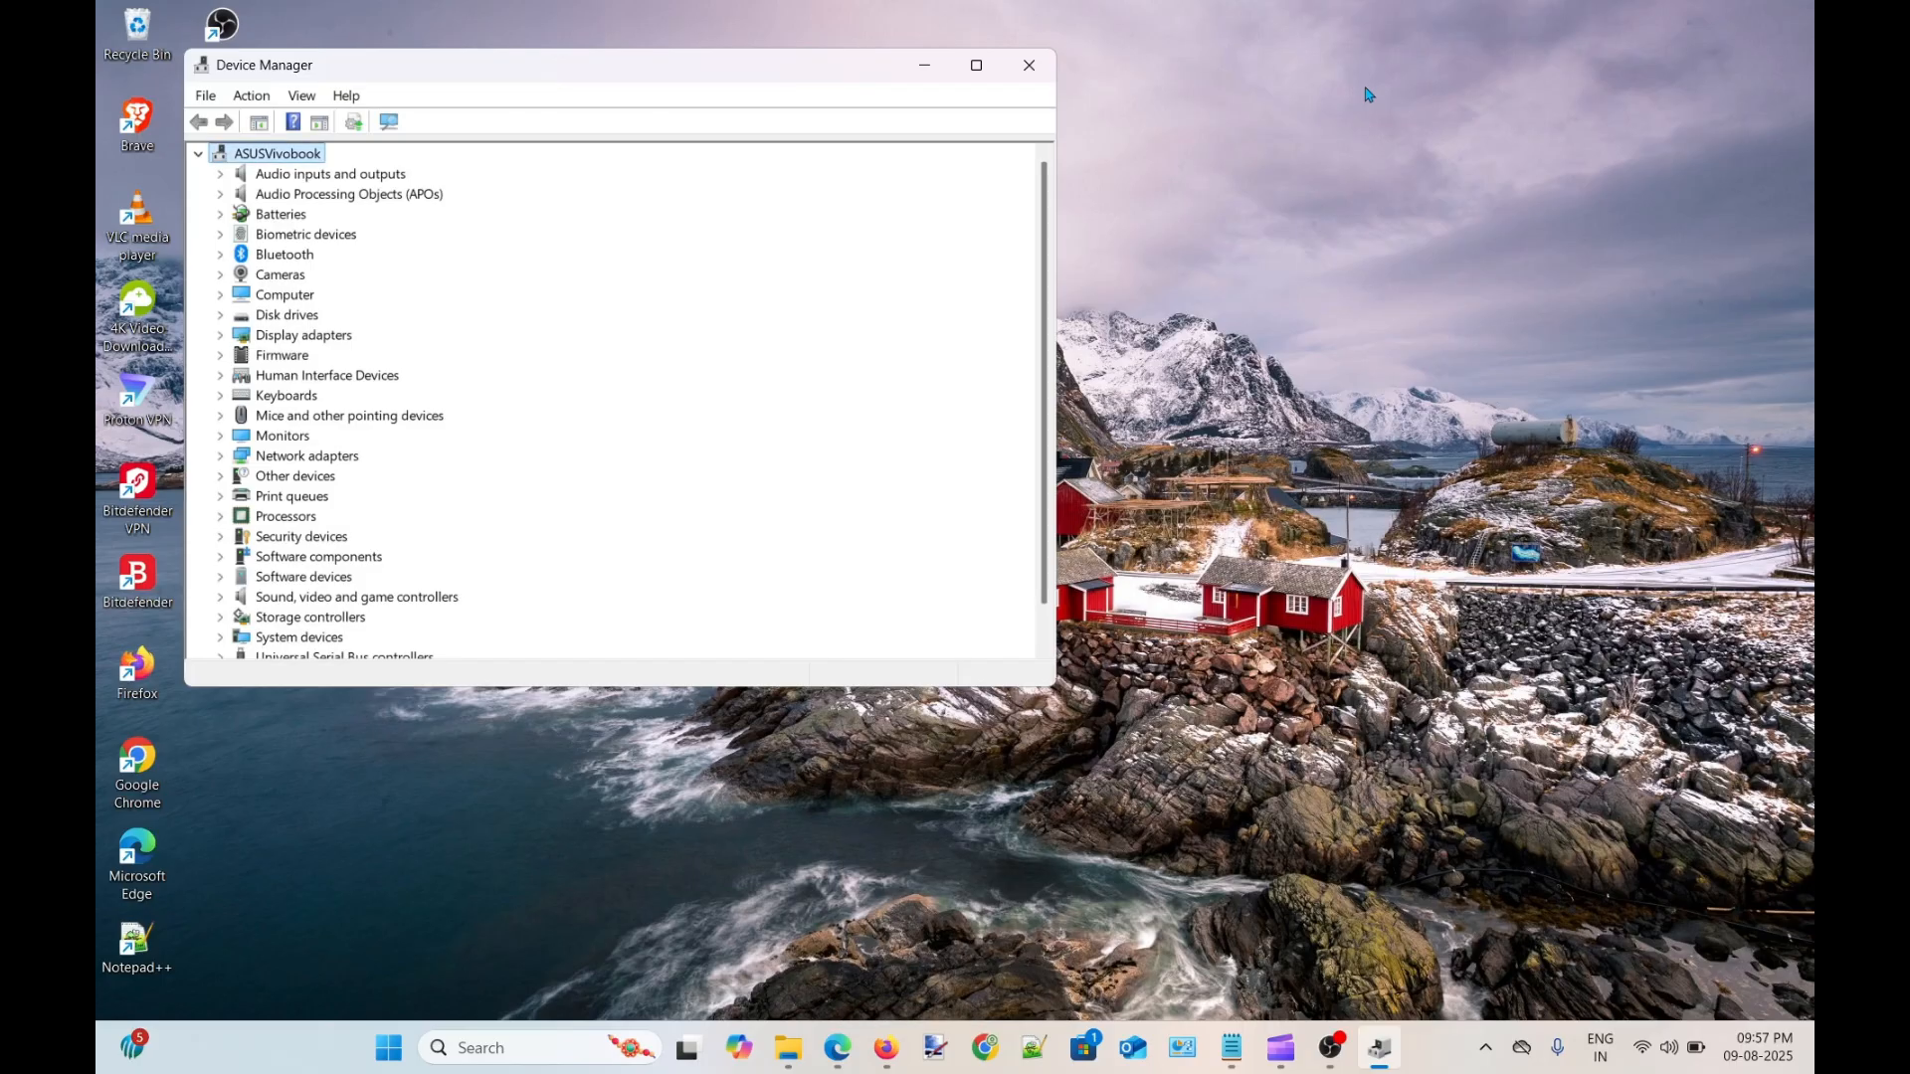
click(303, 335)
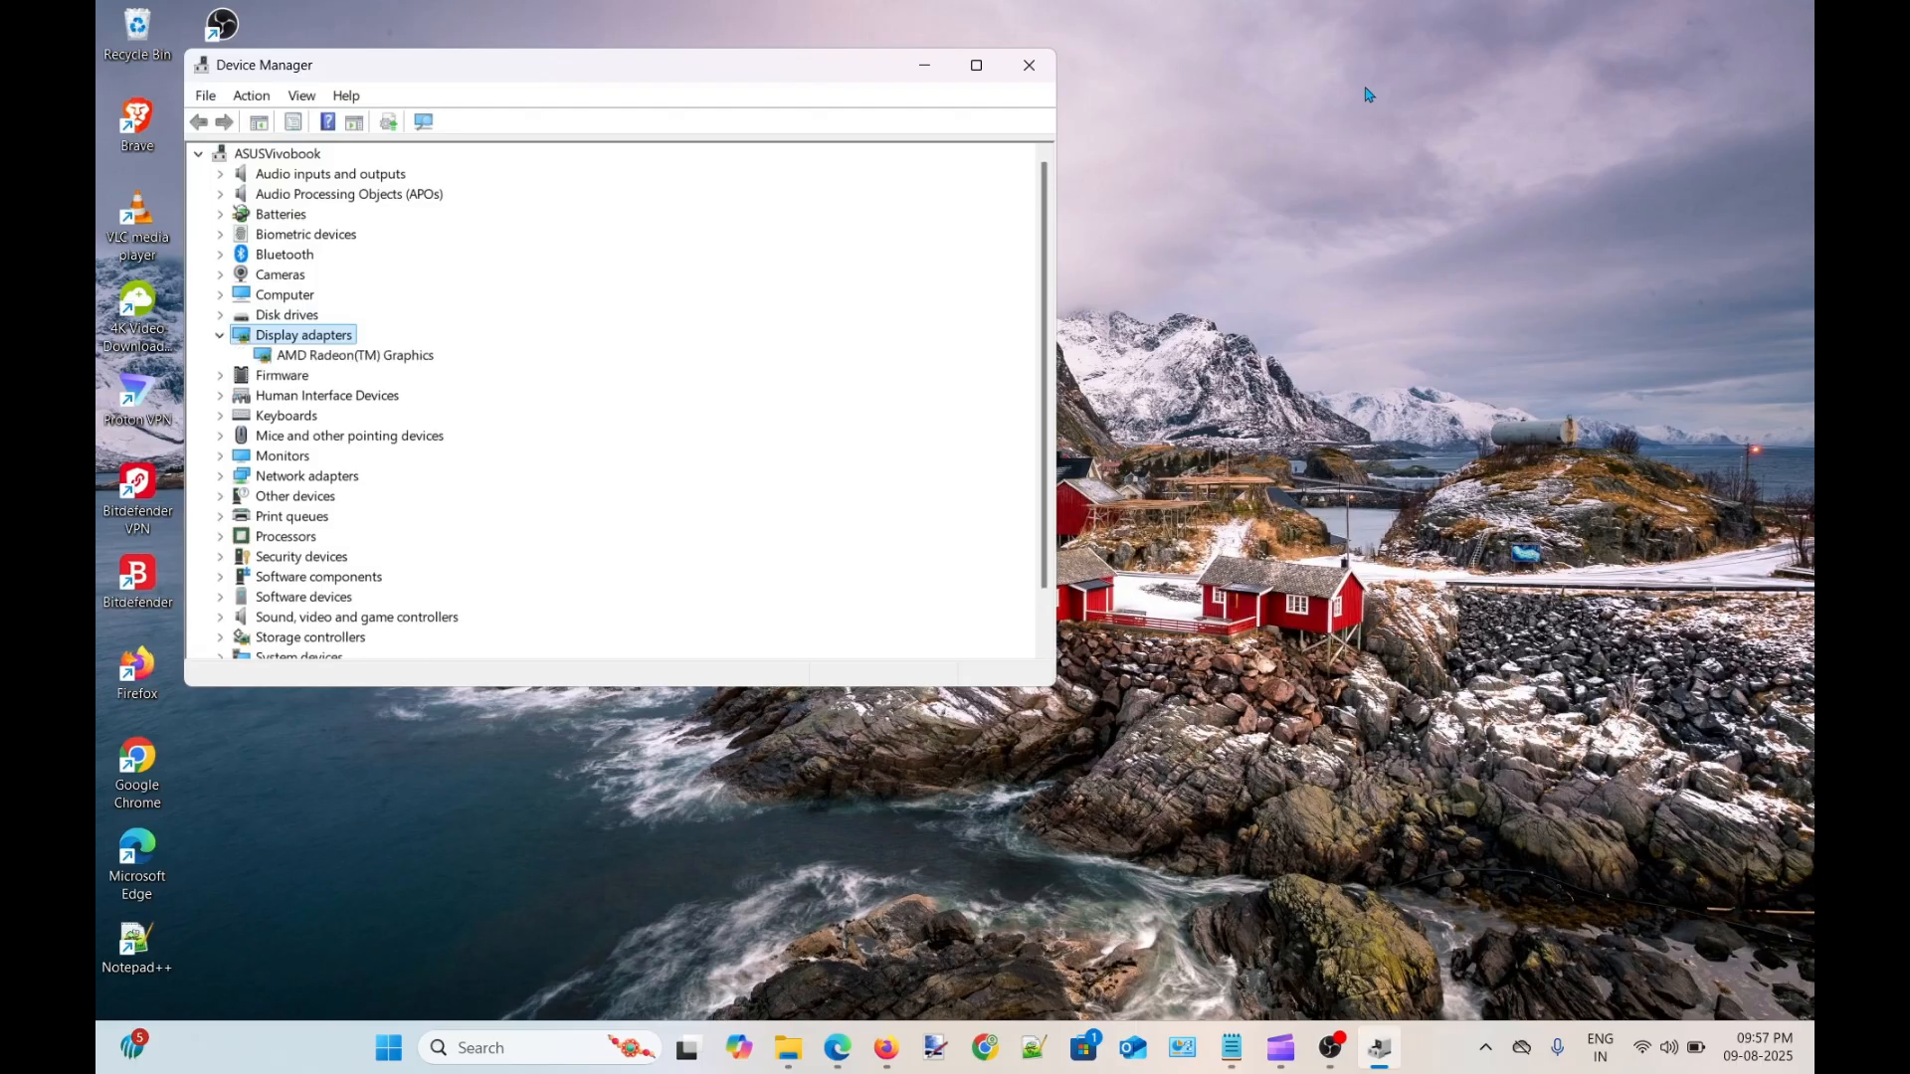
click(354, 354)
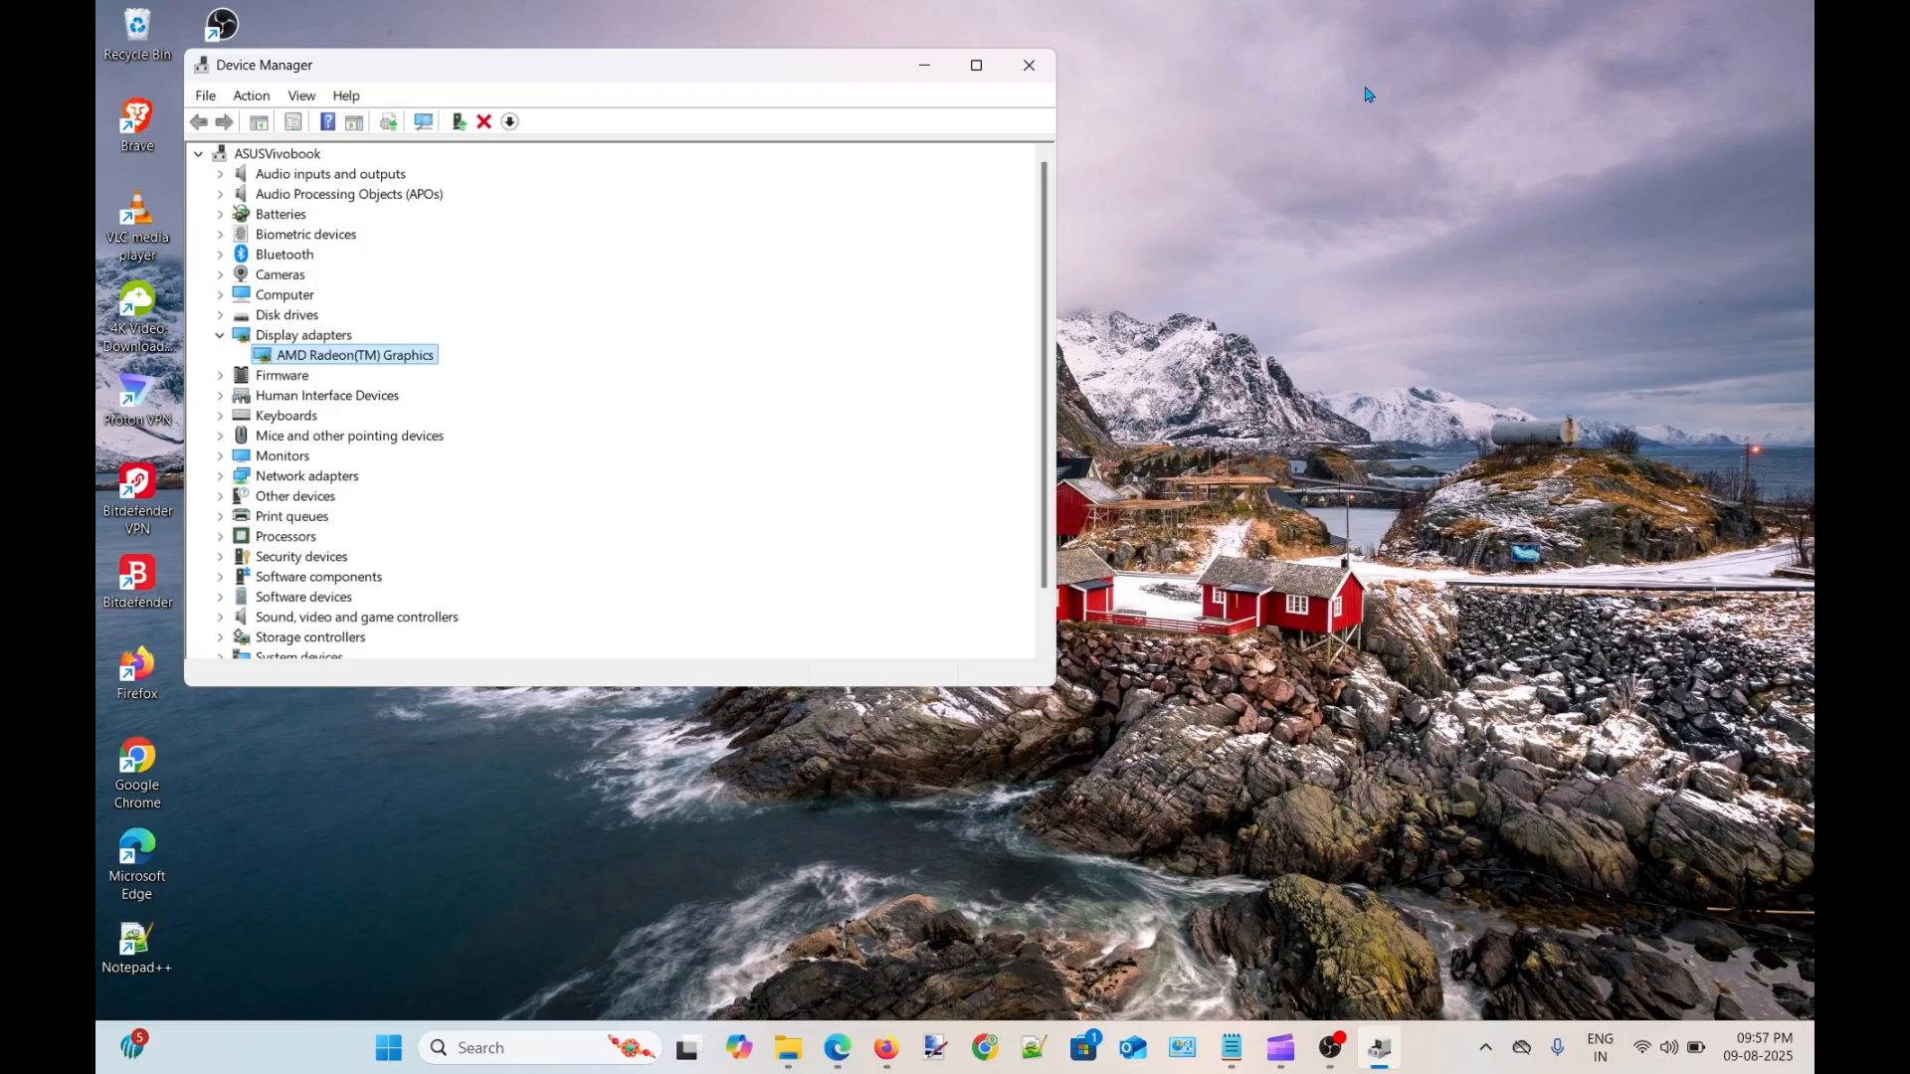
double_click(354, 354)
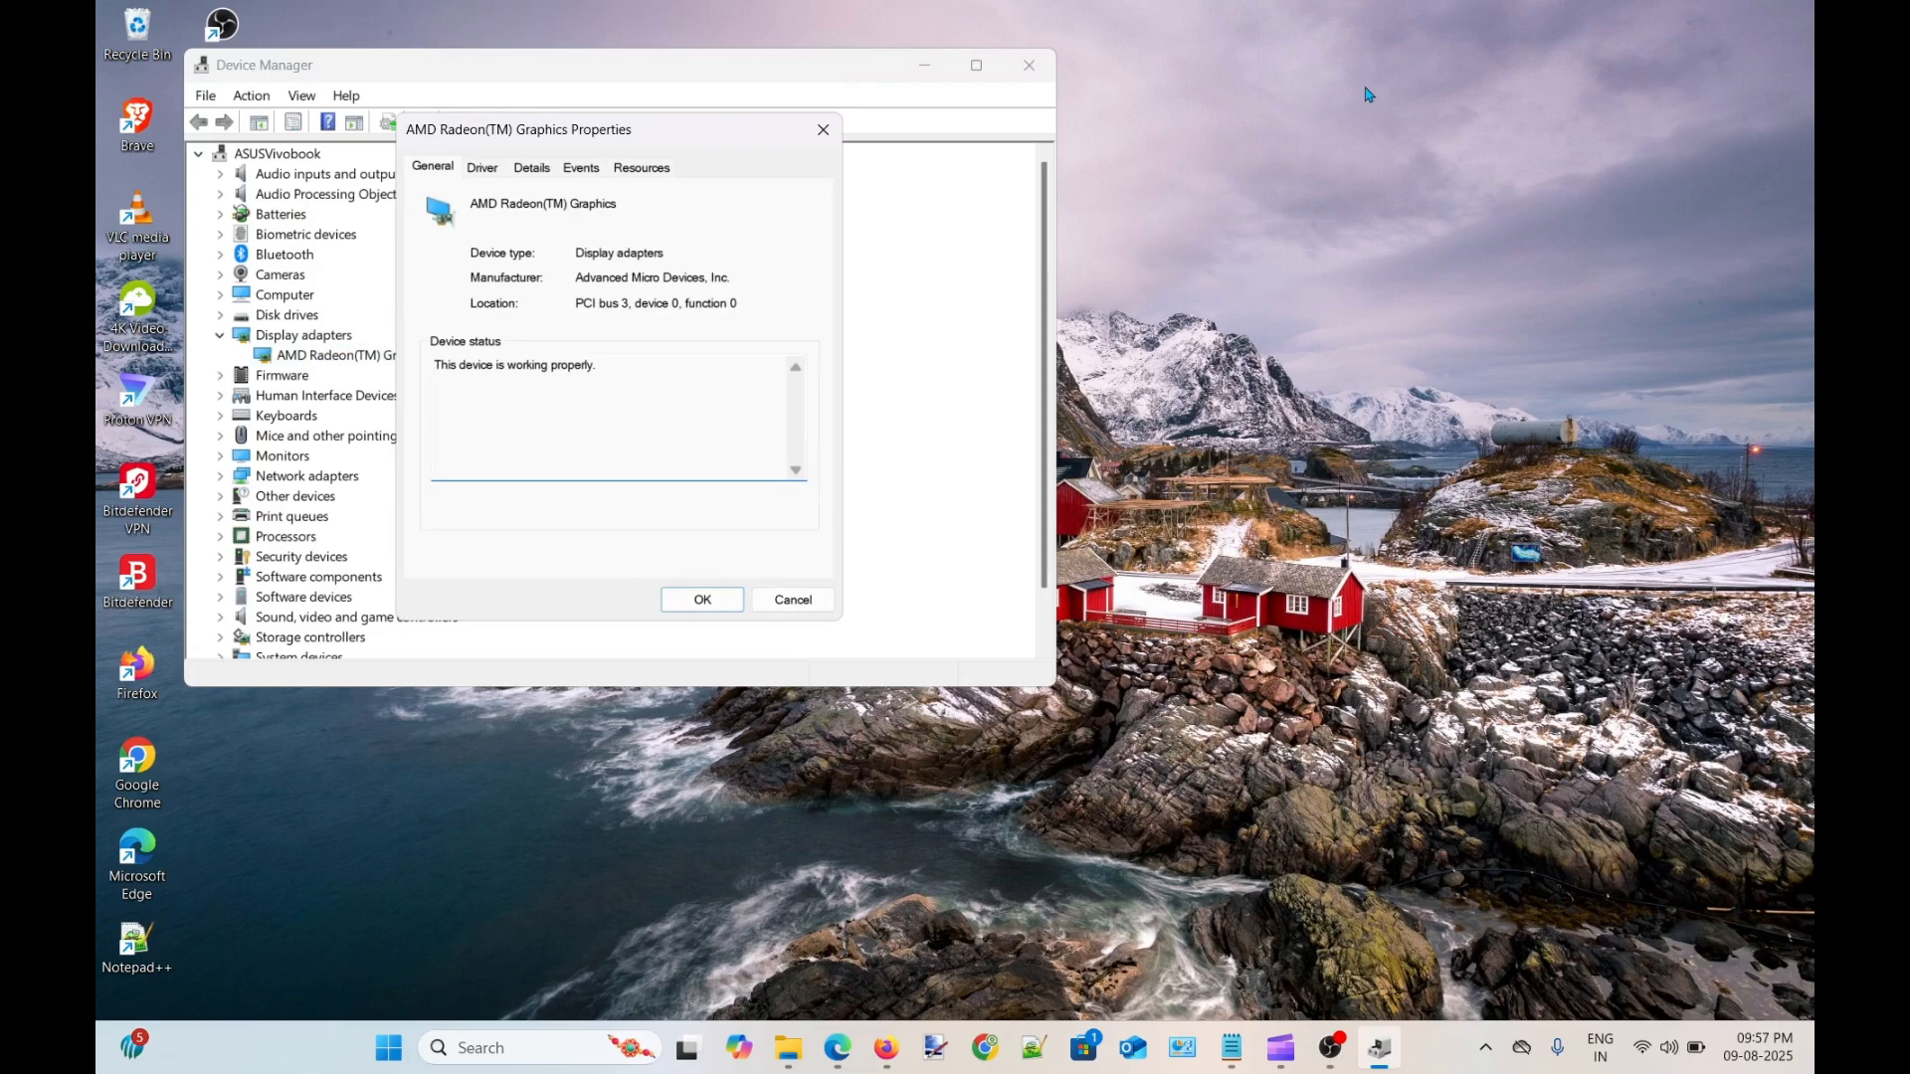
key(ctrl+Tab)
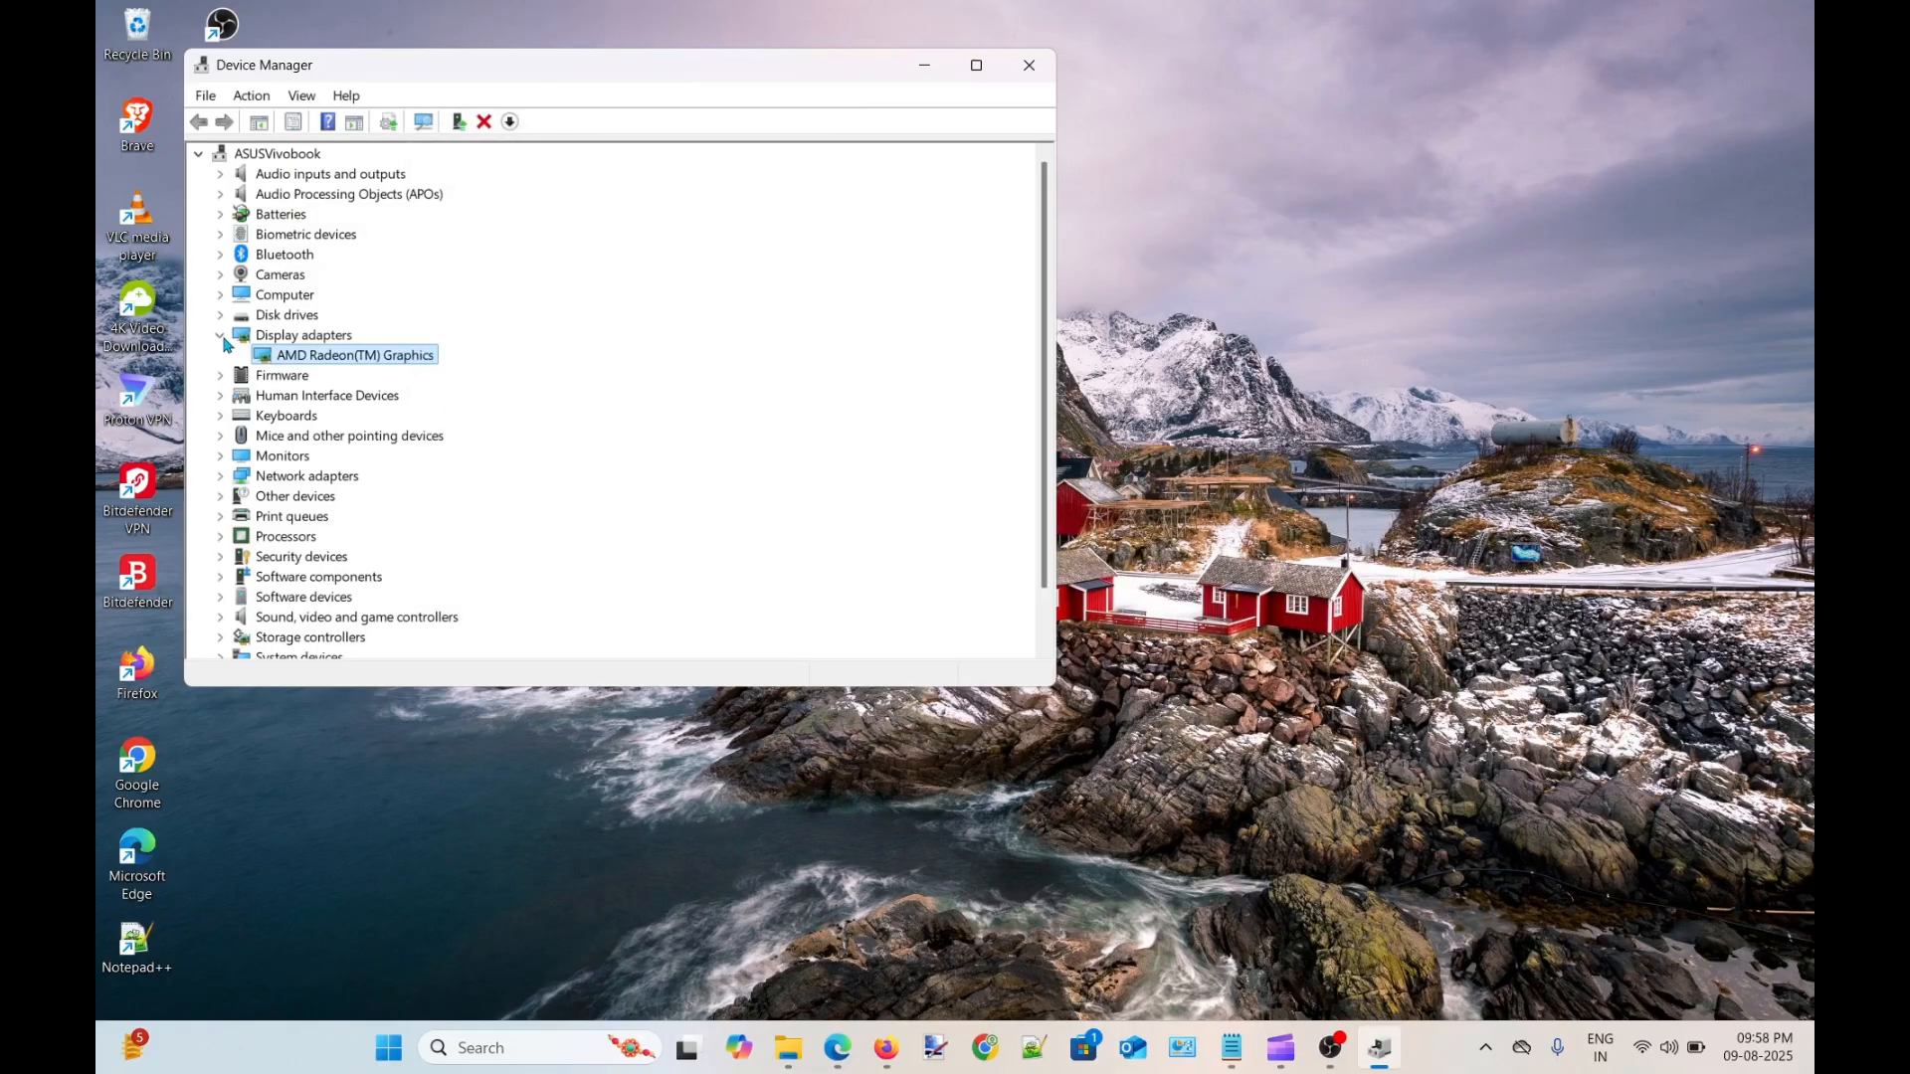
Step: Disable the Logicool HID-compliant Cordless Mouse from its Properties Driver page and confirm
click(221, 334)
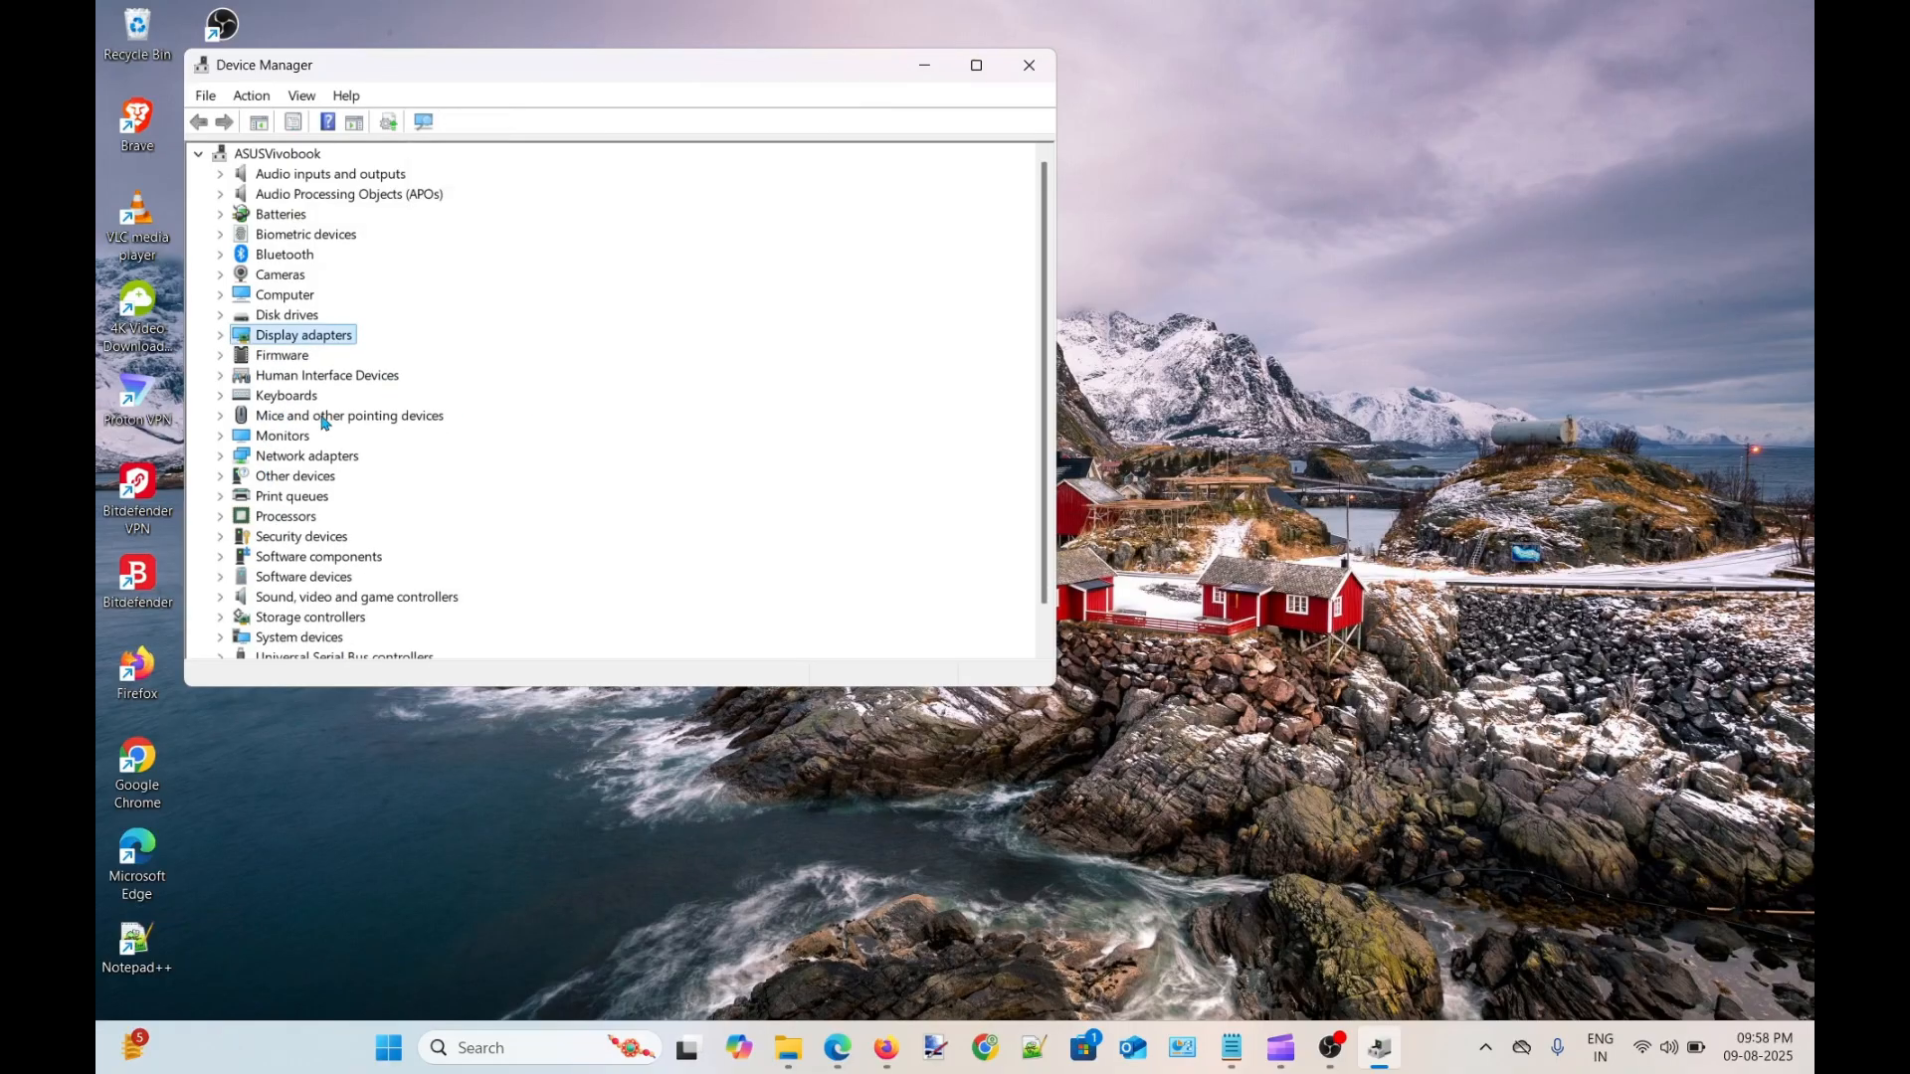
click(221, 416)
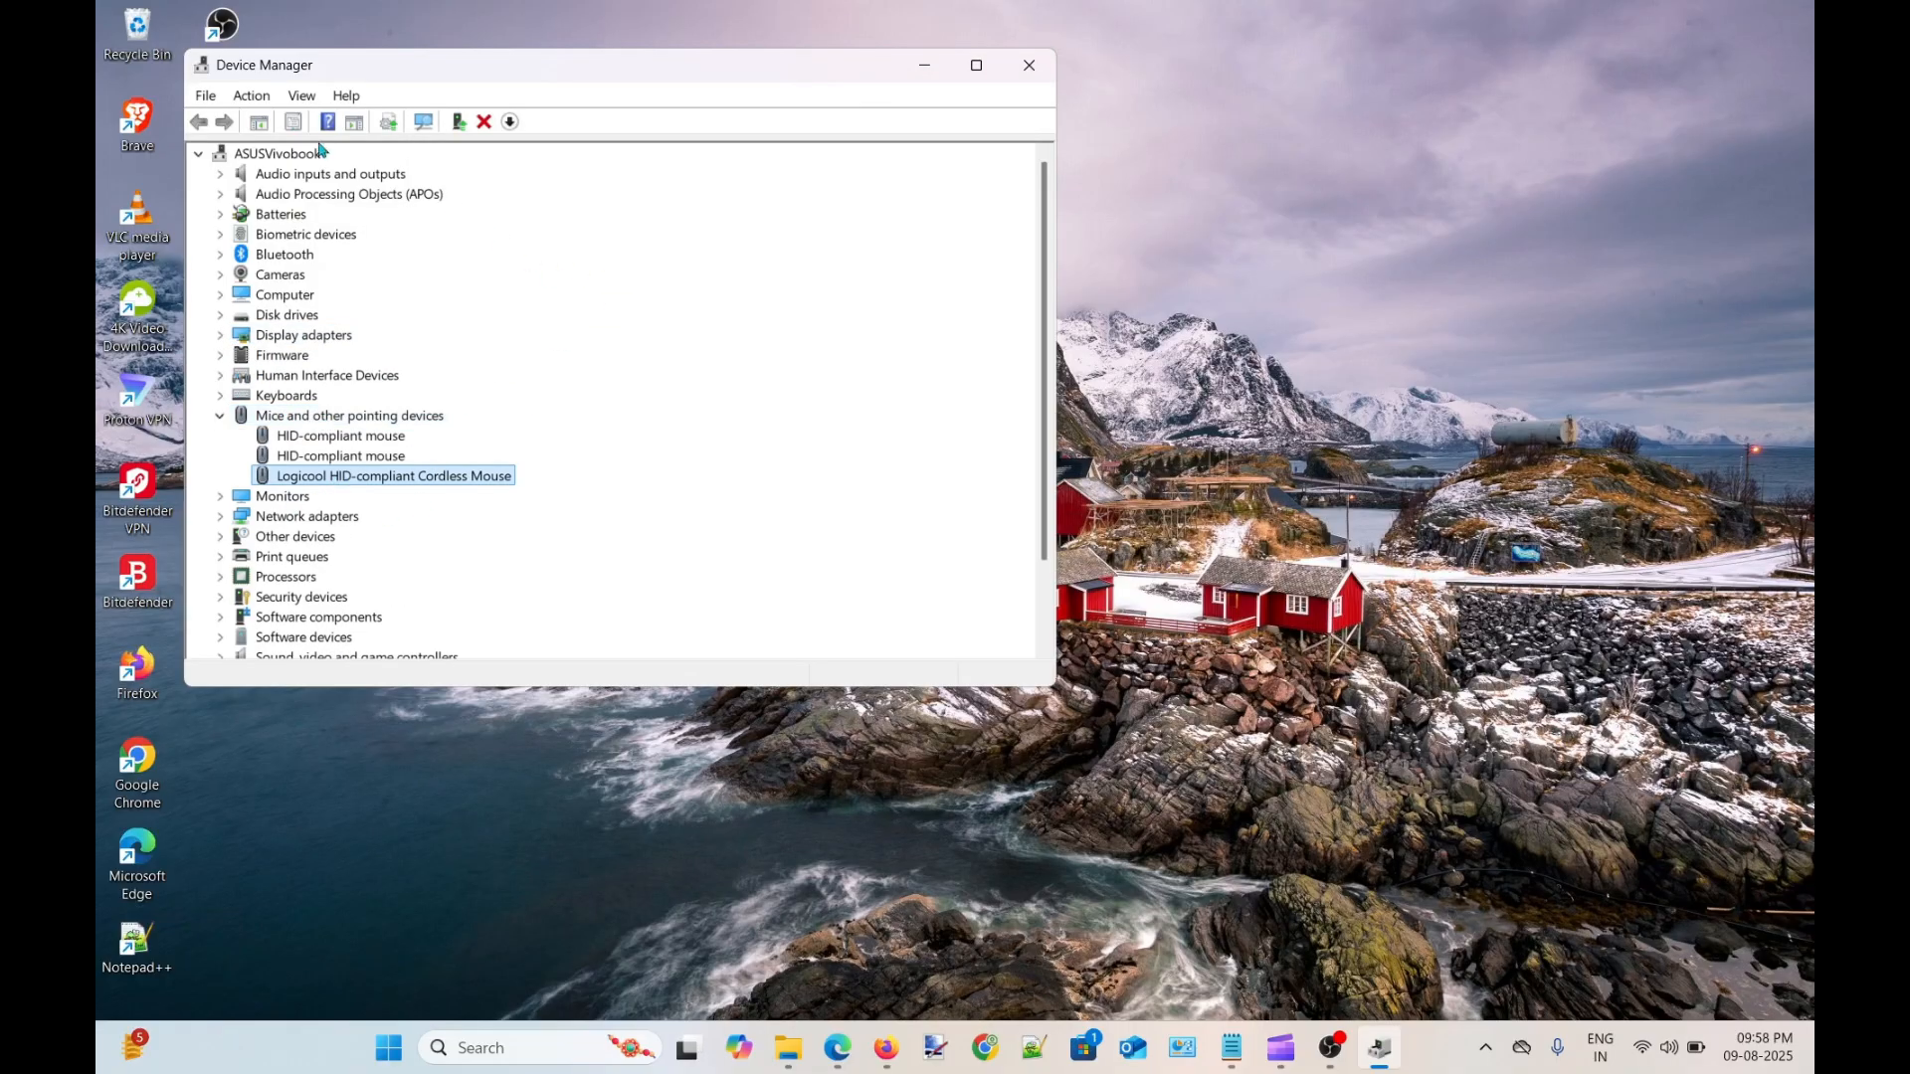
double_click(392, 475)
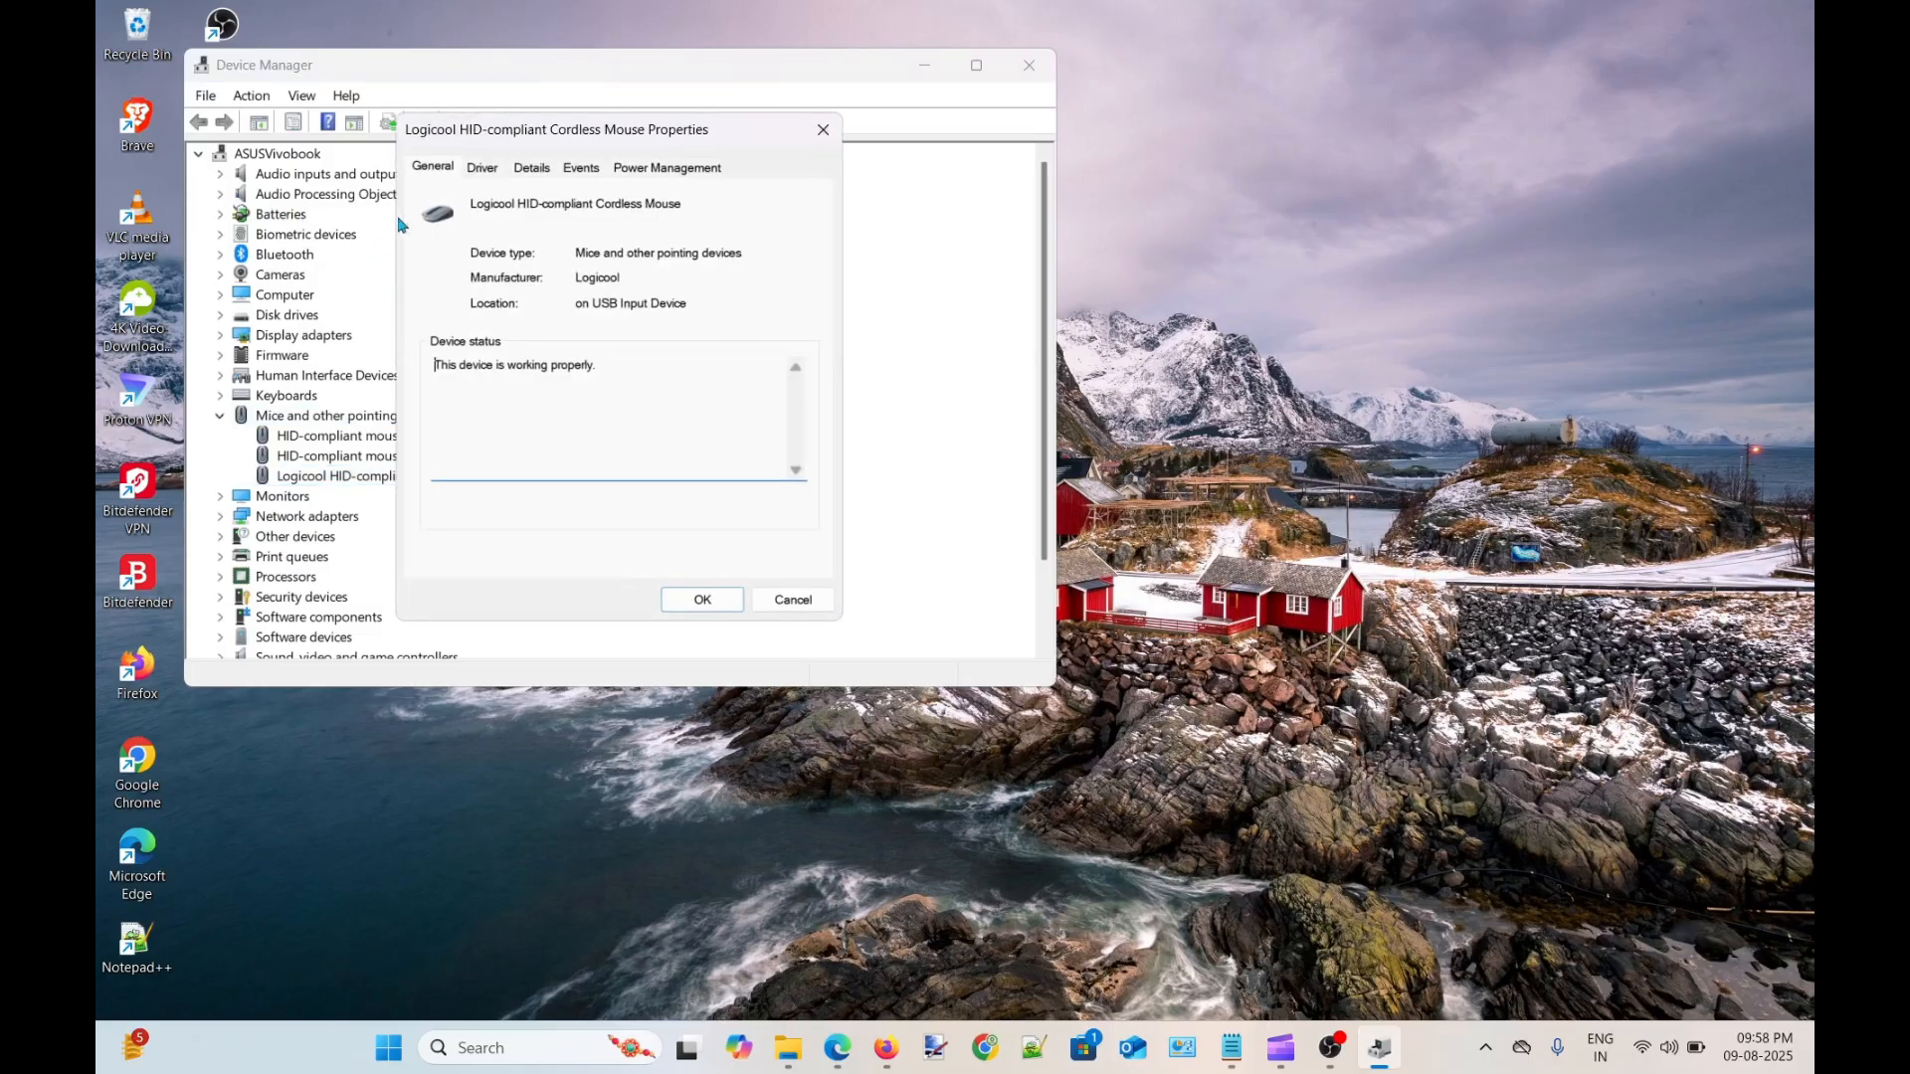
click(478, 504)
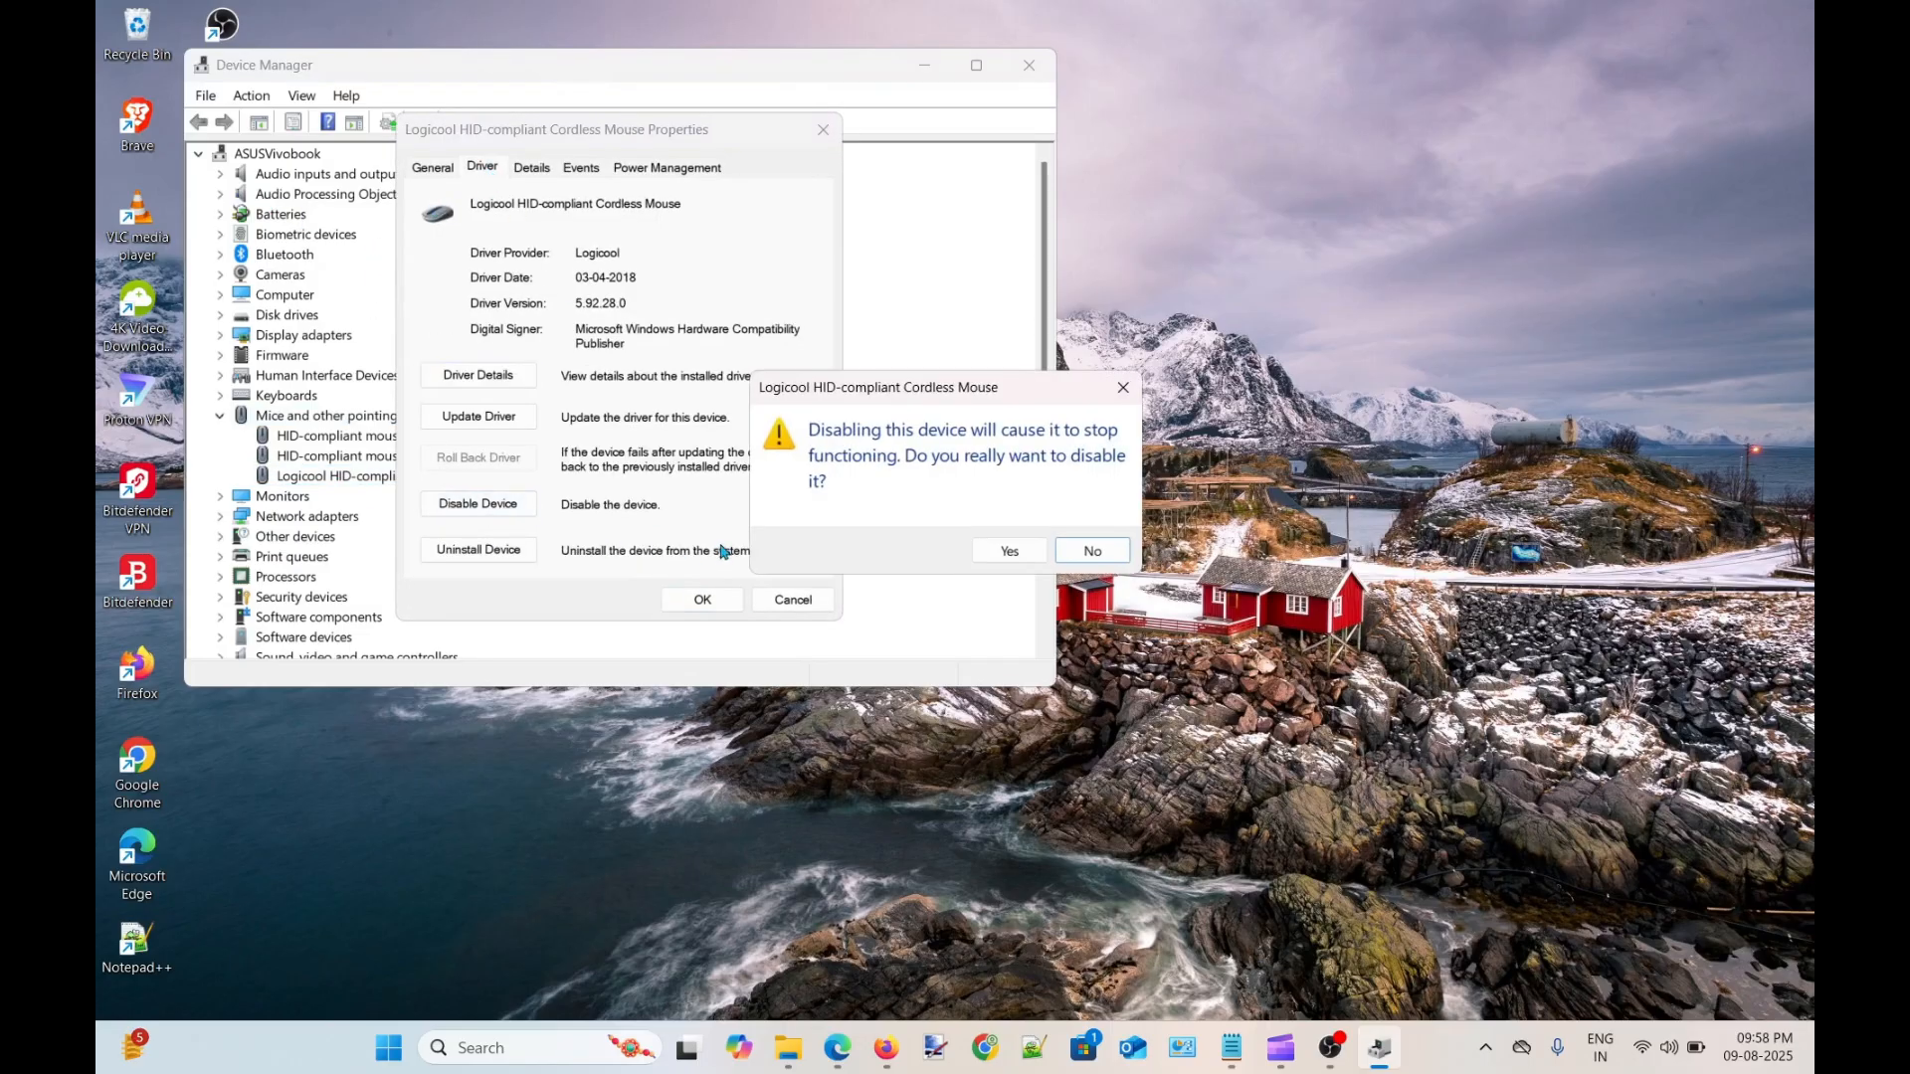
click(1007, 551)
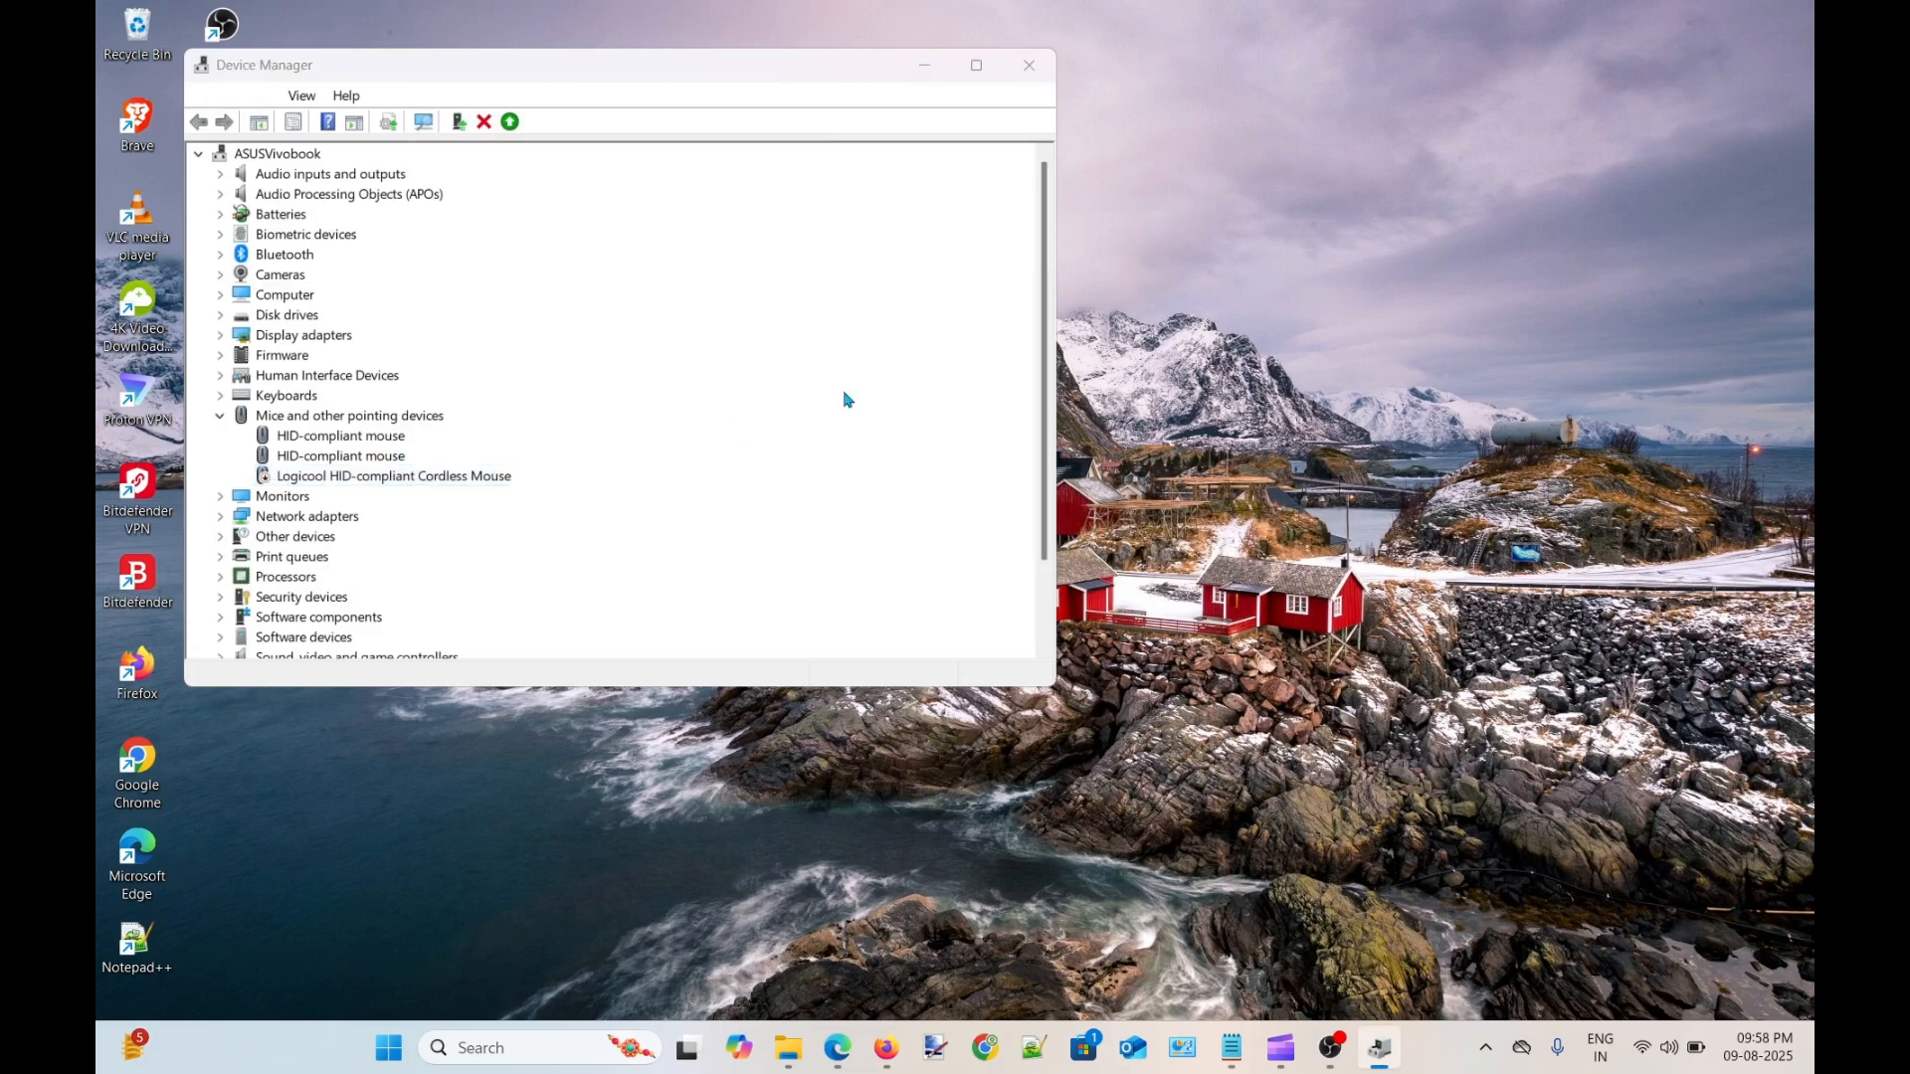
Step: Reopen the disabled Logicool cordless mouse's properties to re-enable the device
double_click(392, 475)
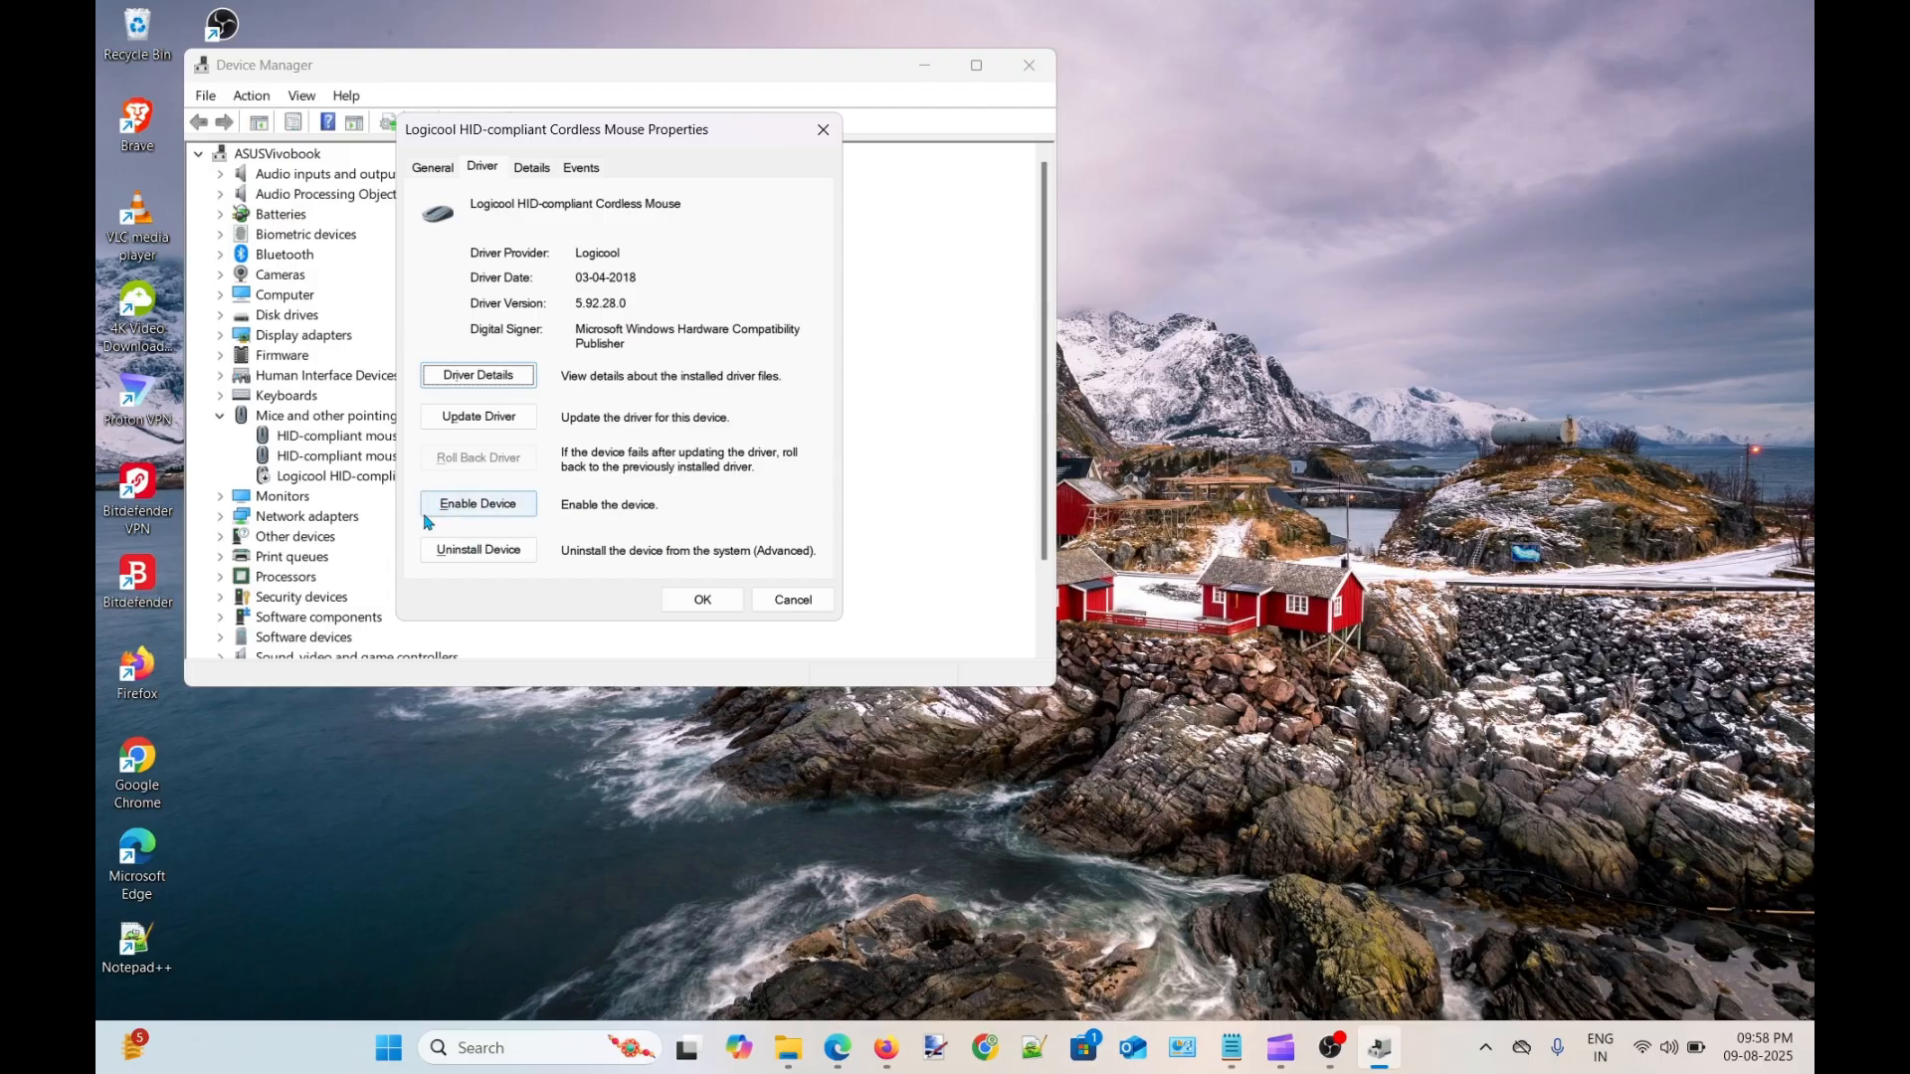
mouse_move(603, 513)
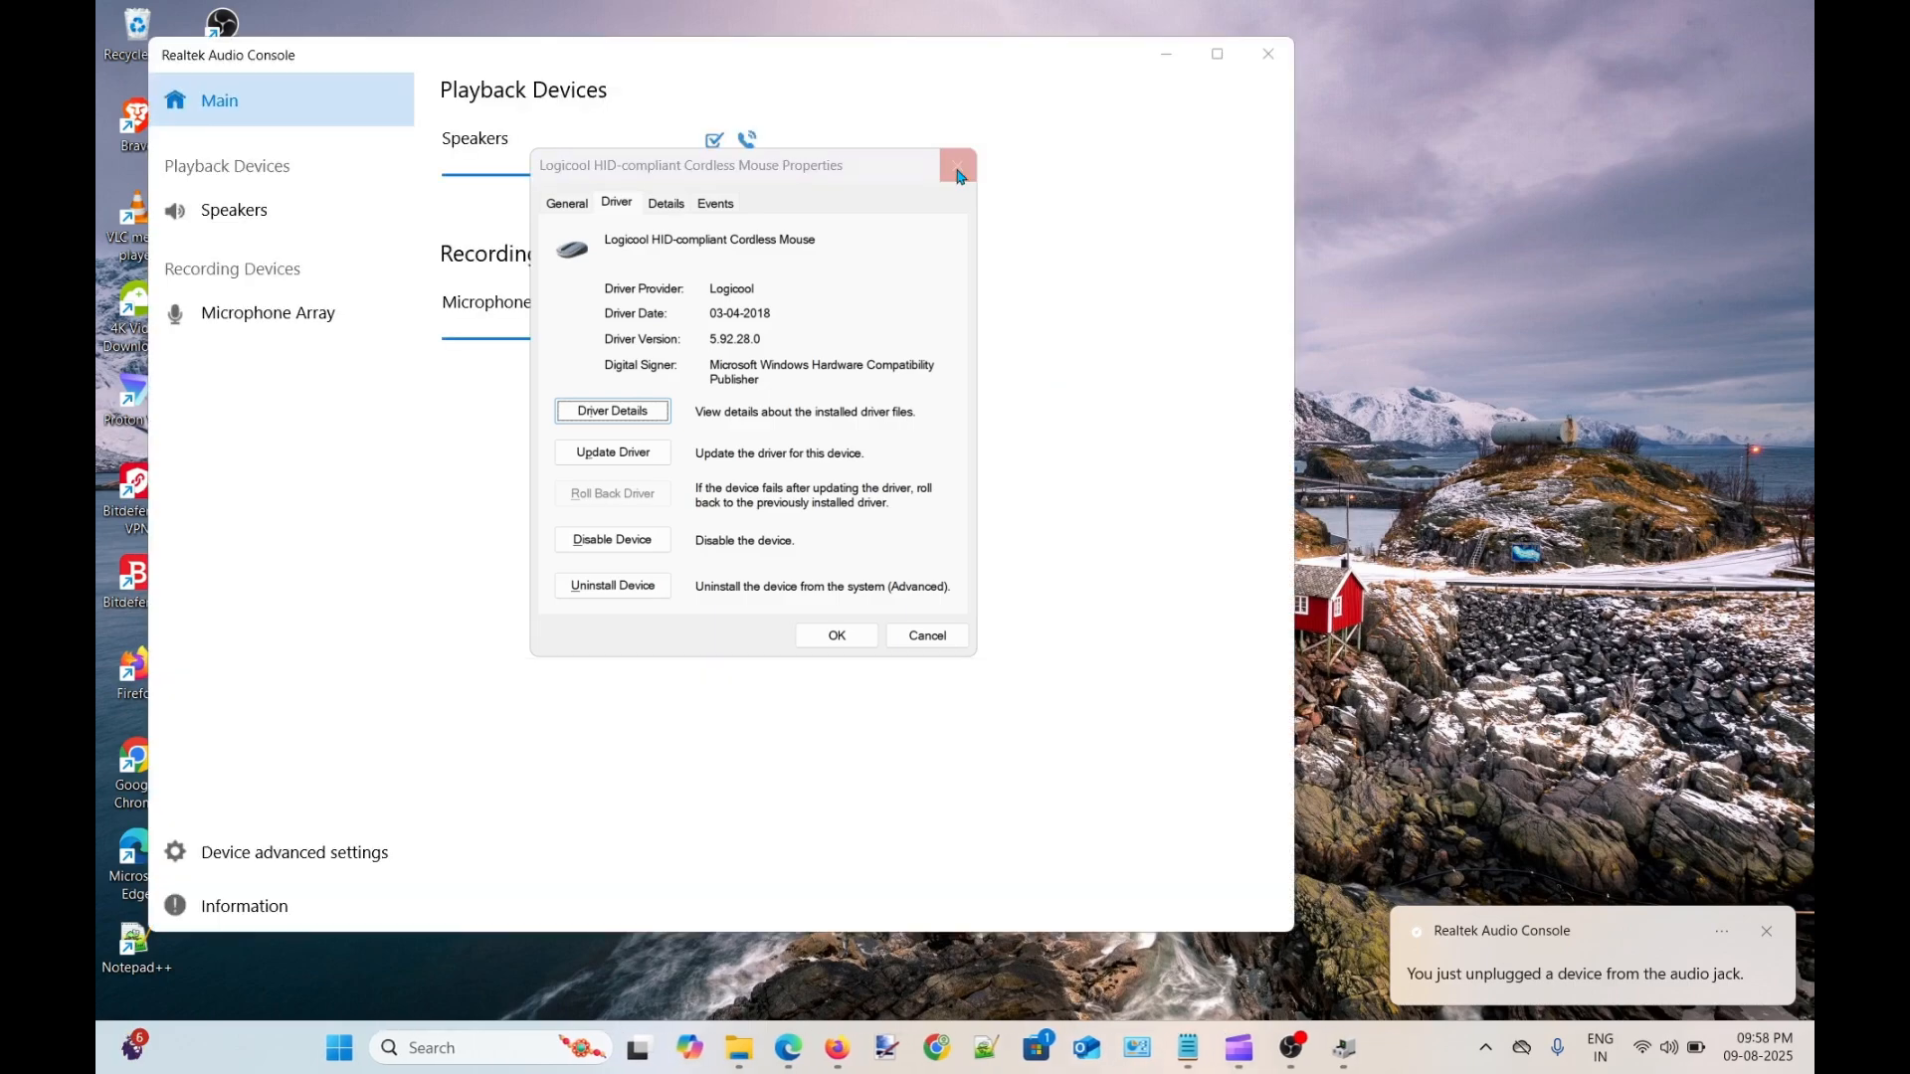
Step: Close the Logicool mouse Properties dialog, revealing Realtek Audio Console's advanced settings
click(957, 165)
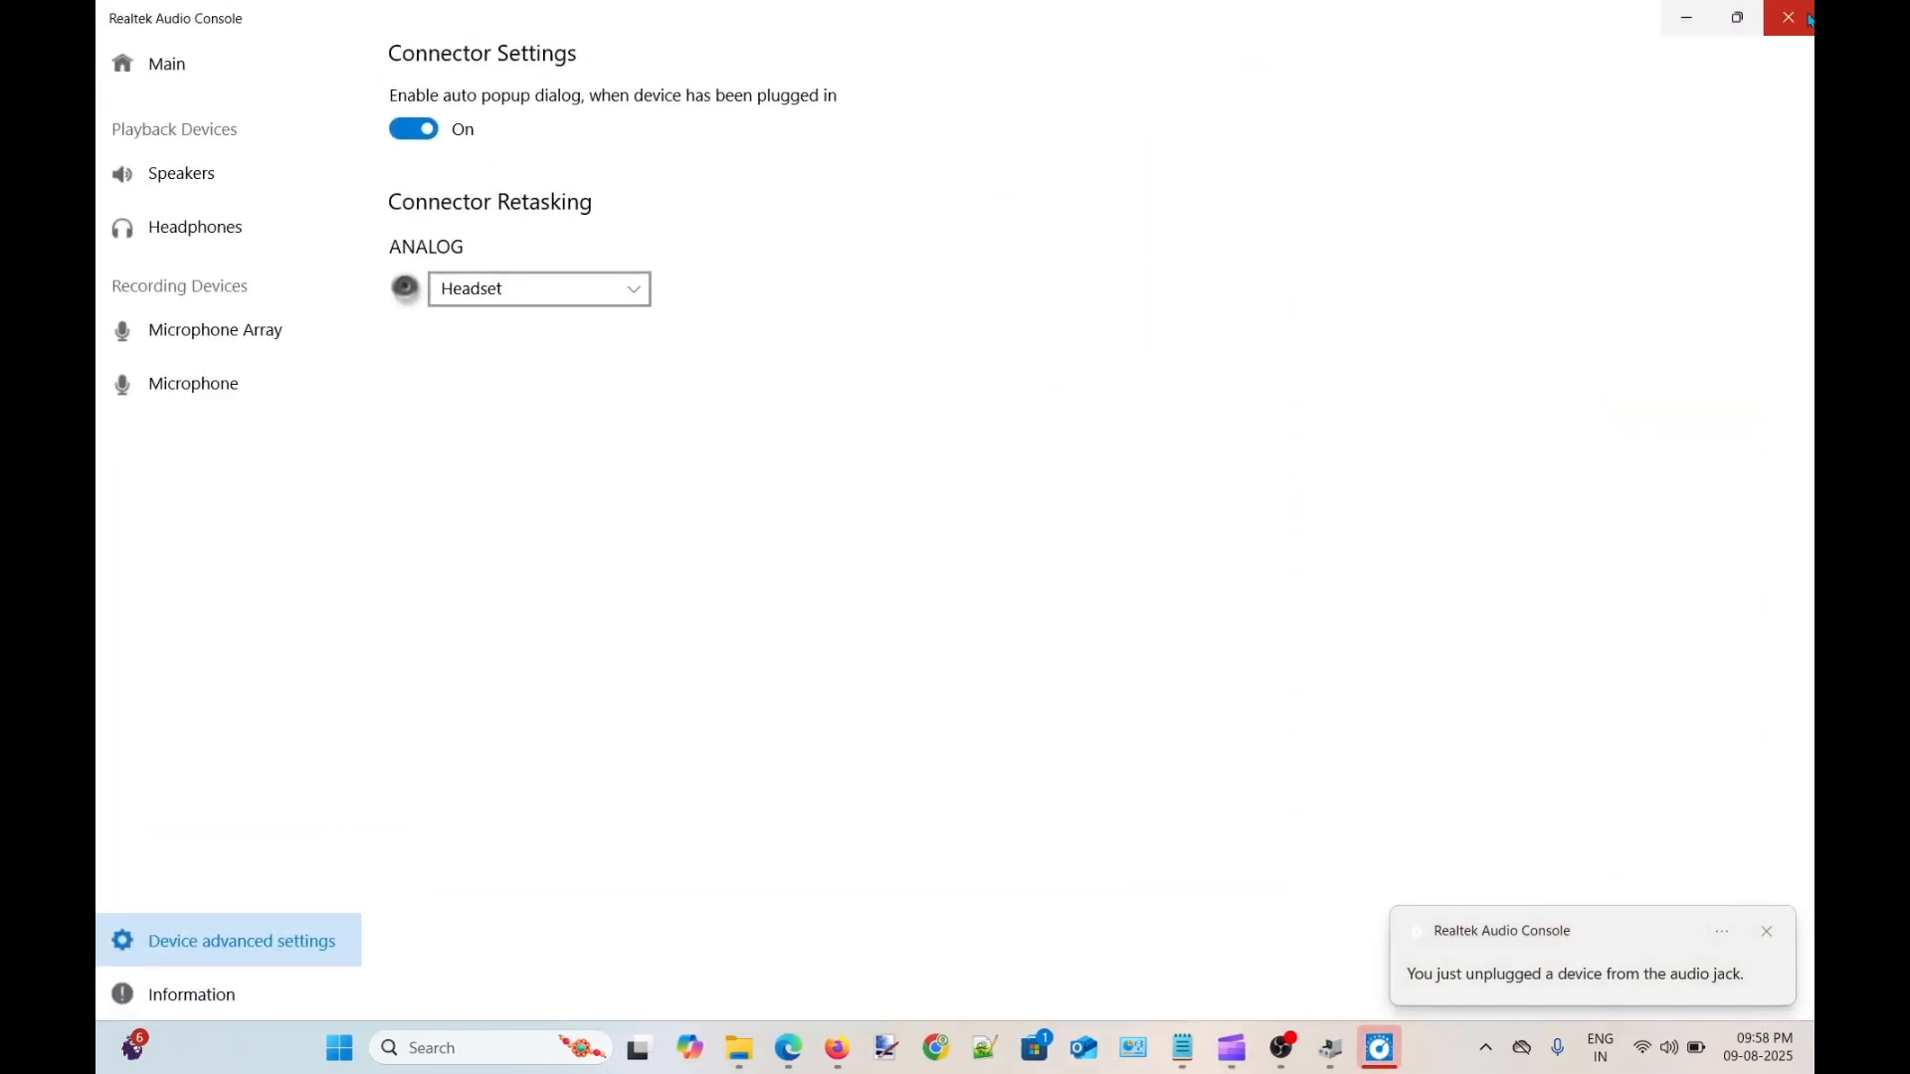